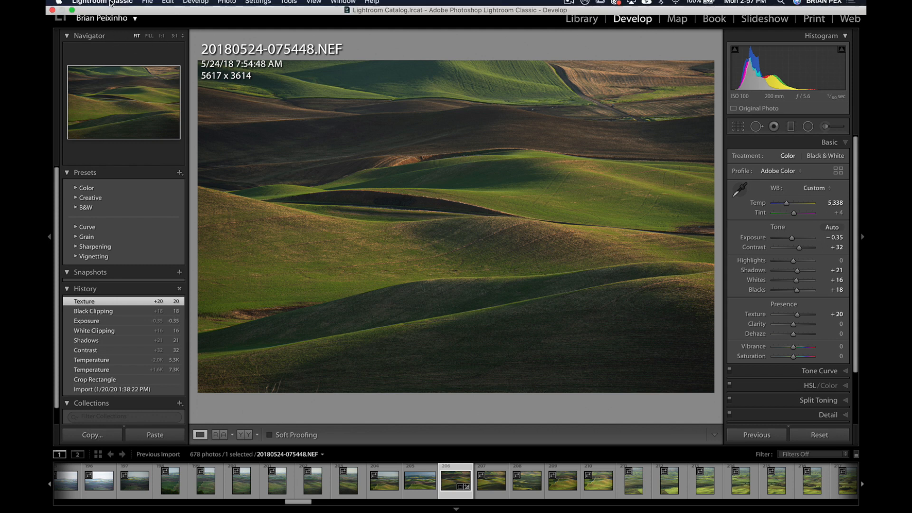
Review the External Editing preferences, keeping TIFF format and 16 bits/component for Photoshop handoff.
left_click(104, 6)
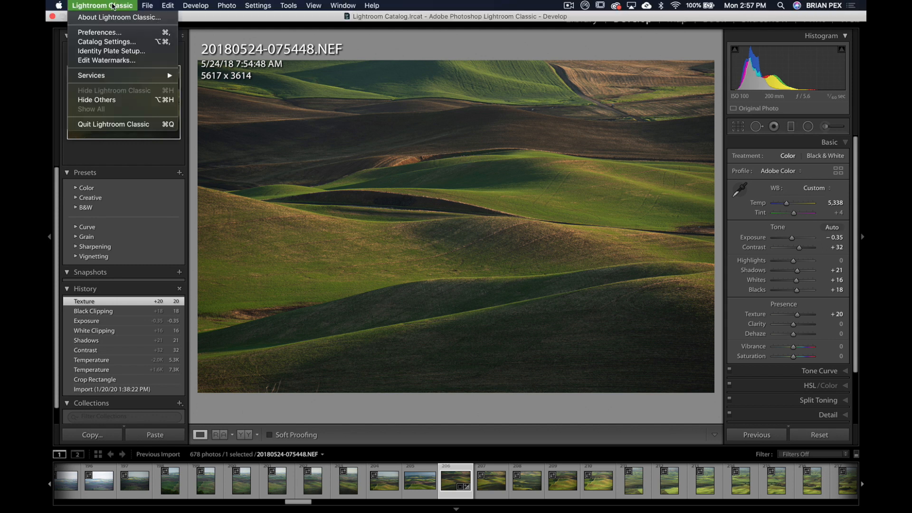
mouse_move(98, 32)
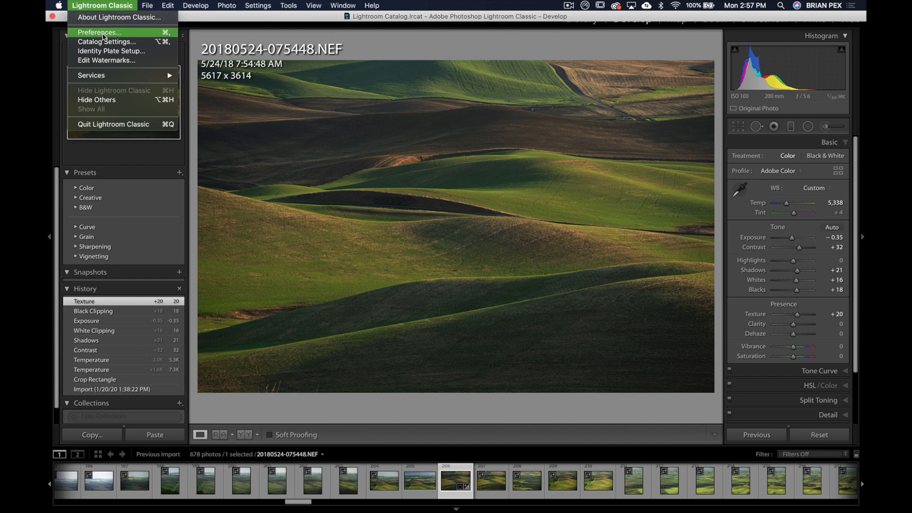
mouse_move(119, 17)
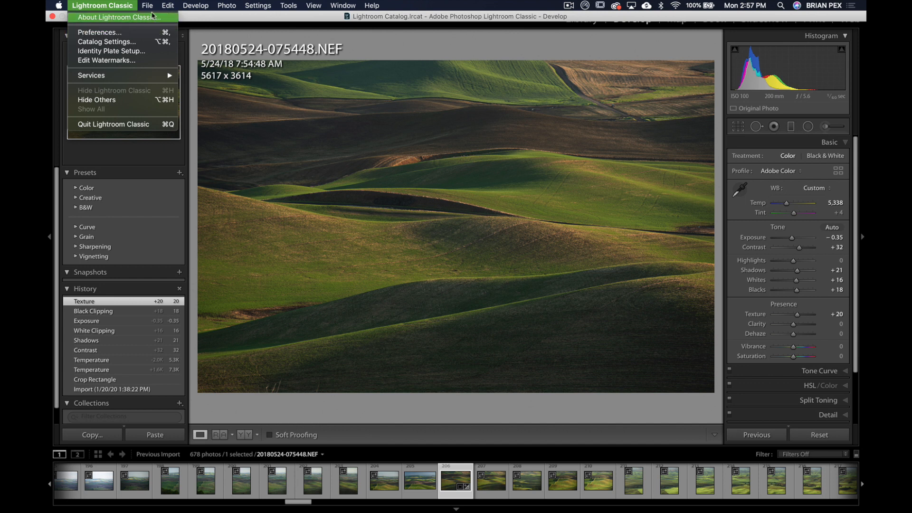
left_click(167, 5)
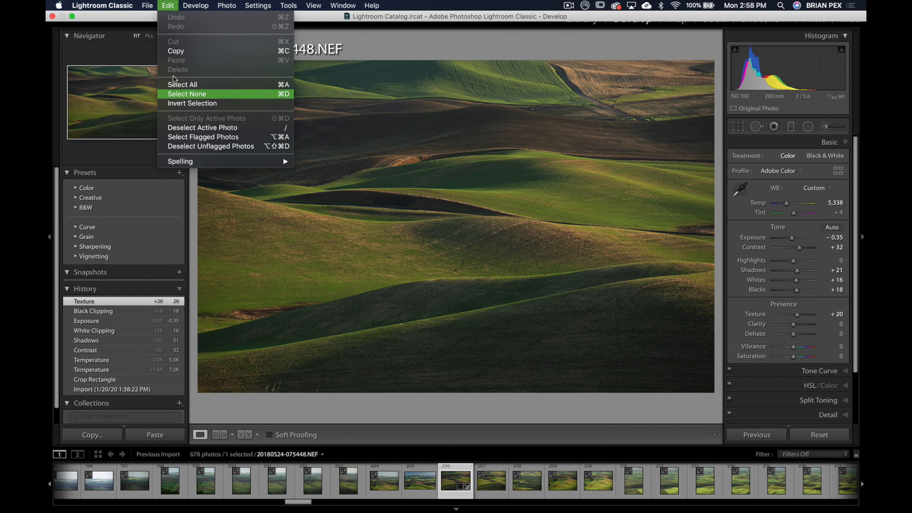
left_click(102, 5)
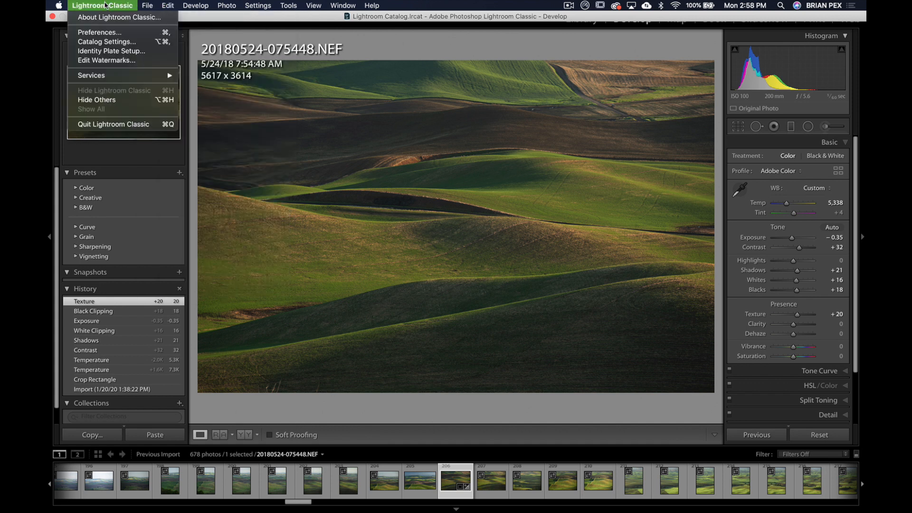
mouse_move(108, 42)
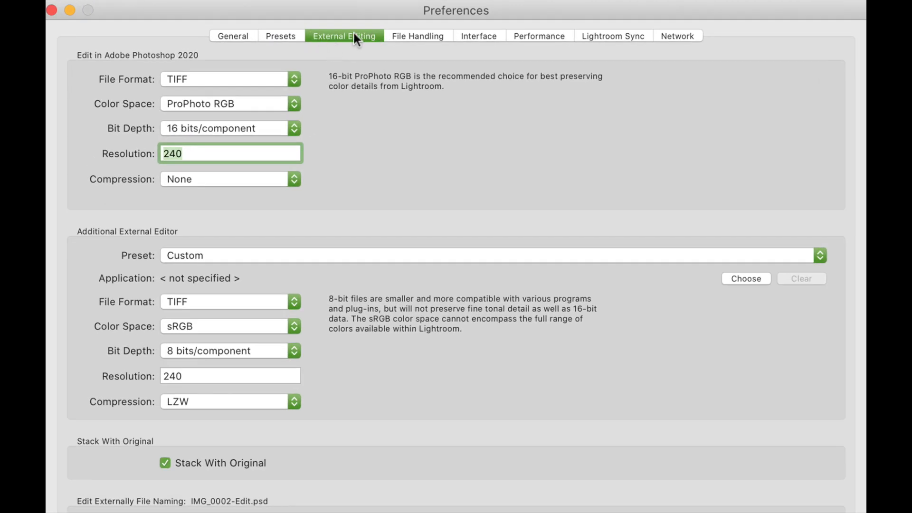
mouse_move(196, 82)
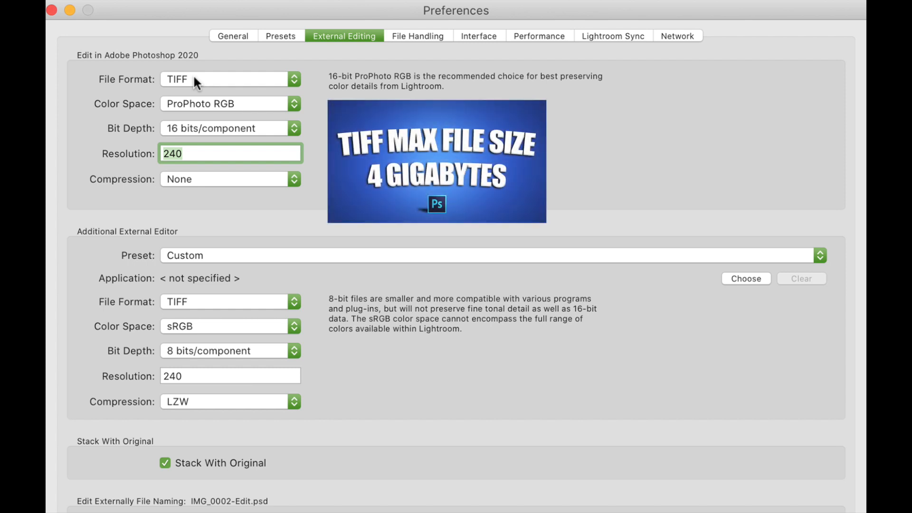
left_click(230, 79)
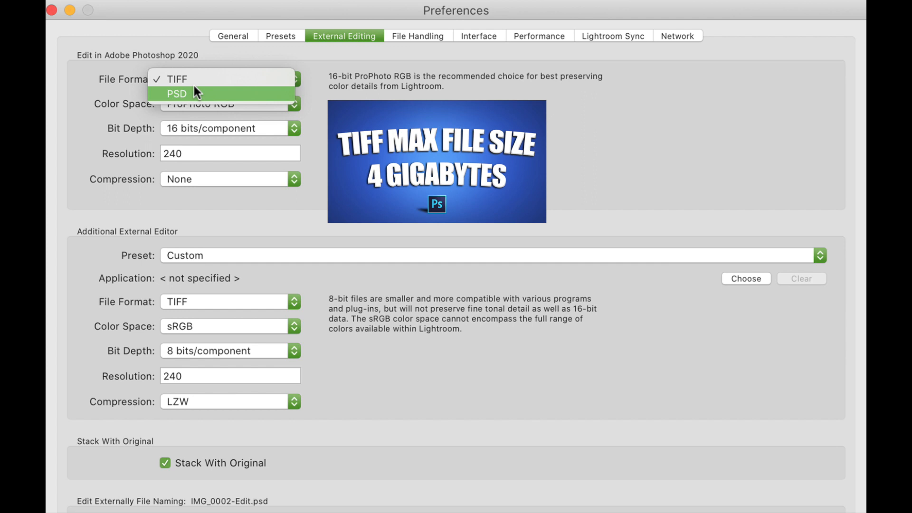
mouse_move(199, 84)
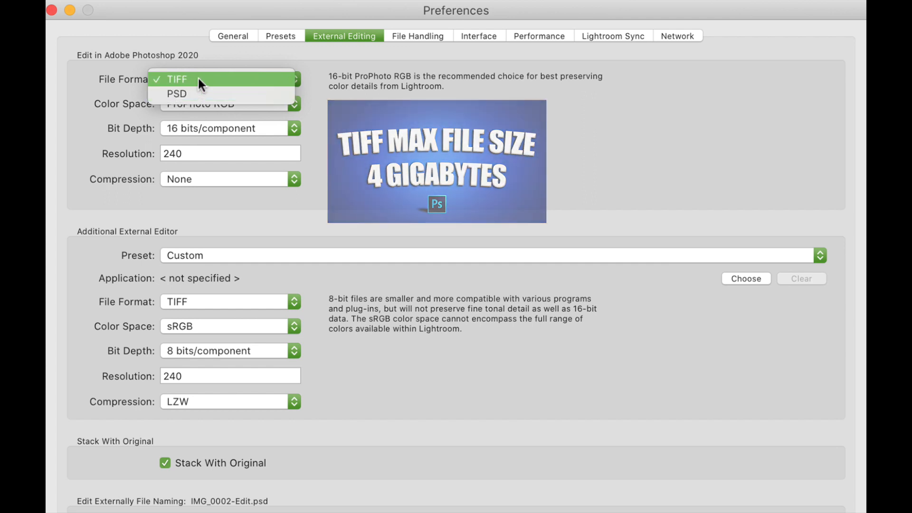
left_click(173, 79)
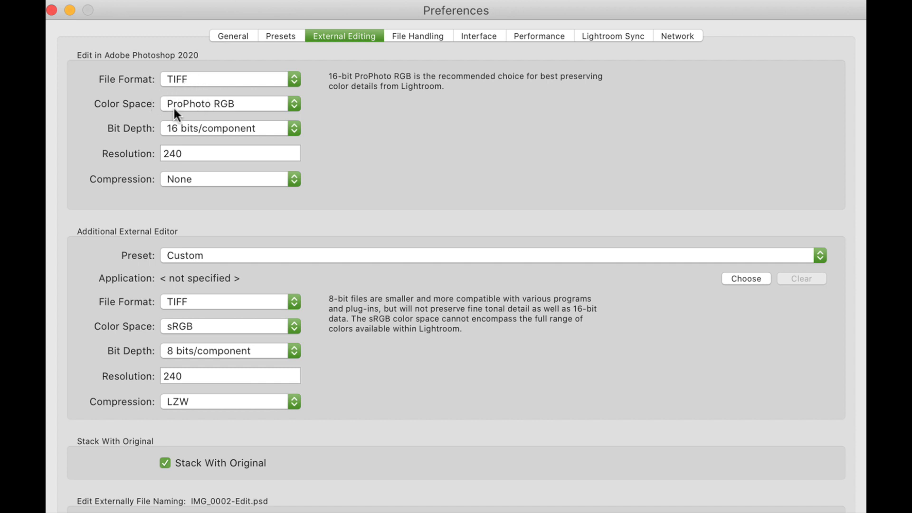
mouse_move(216, 131)
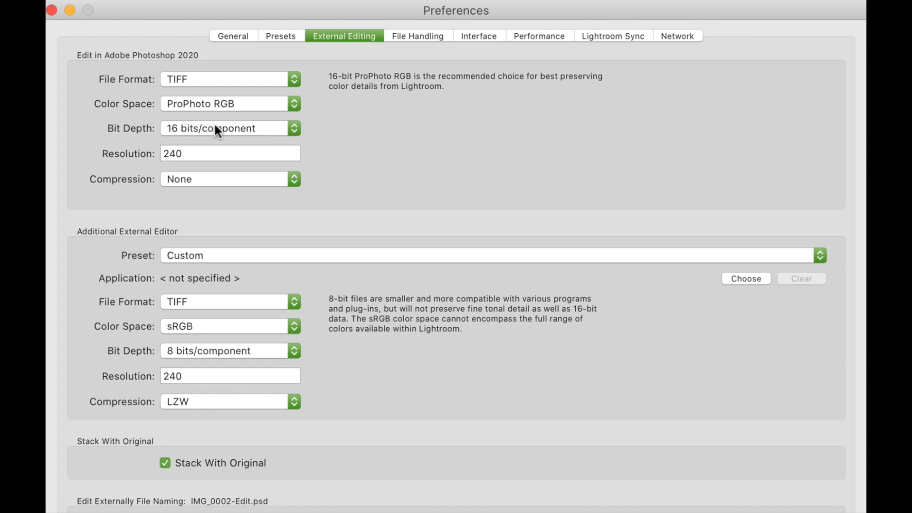
left_click(229, 128)
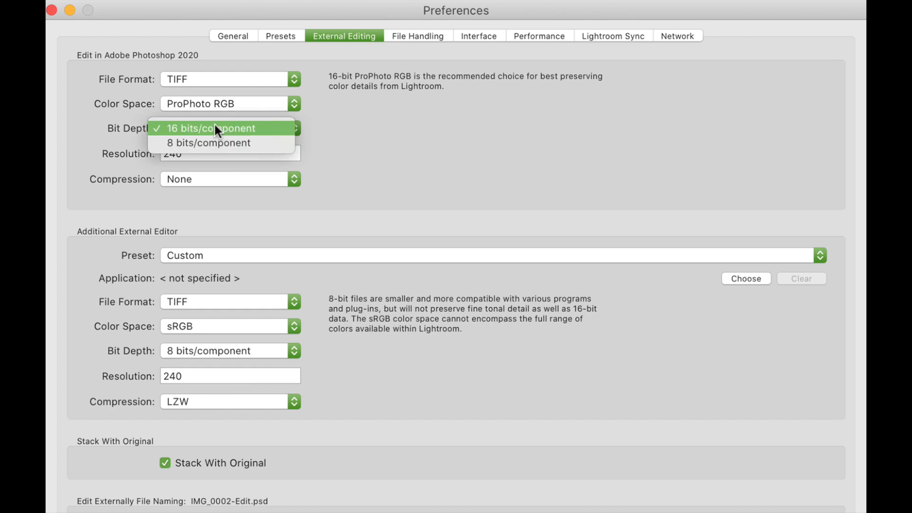
left_click(213, 128)
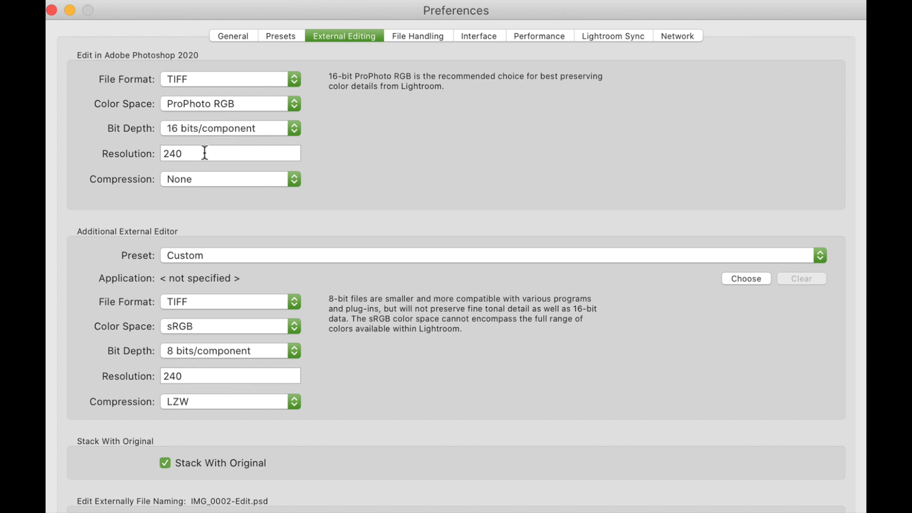
mouse_move(229, 155)
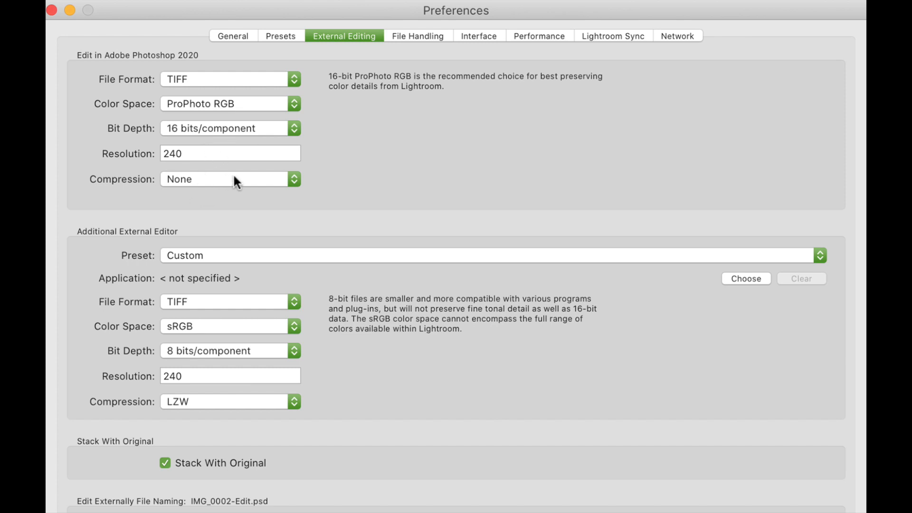
Keep compression set to None, leave preferences, and bring up the photo's context menu.
left_click(229, 179)
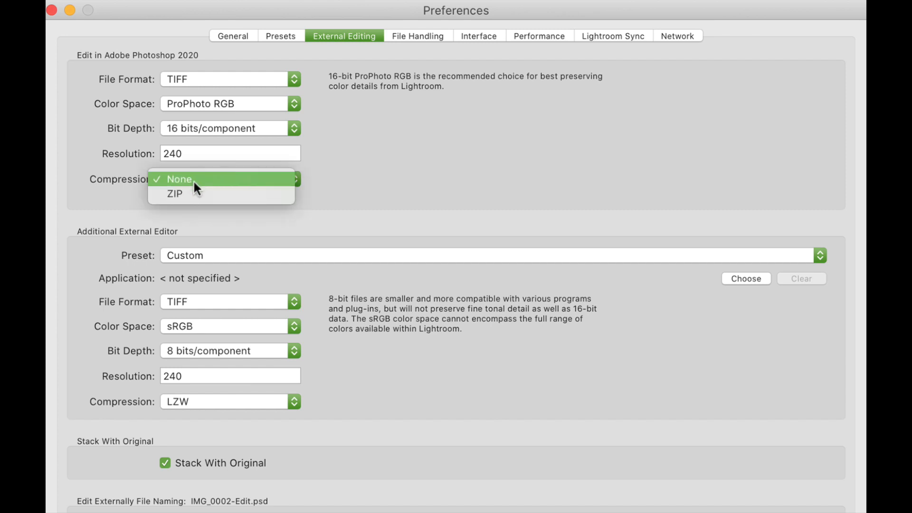
left_click(179, 180)
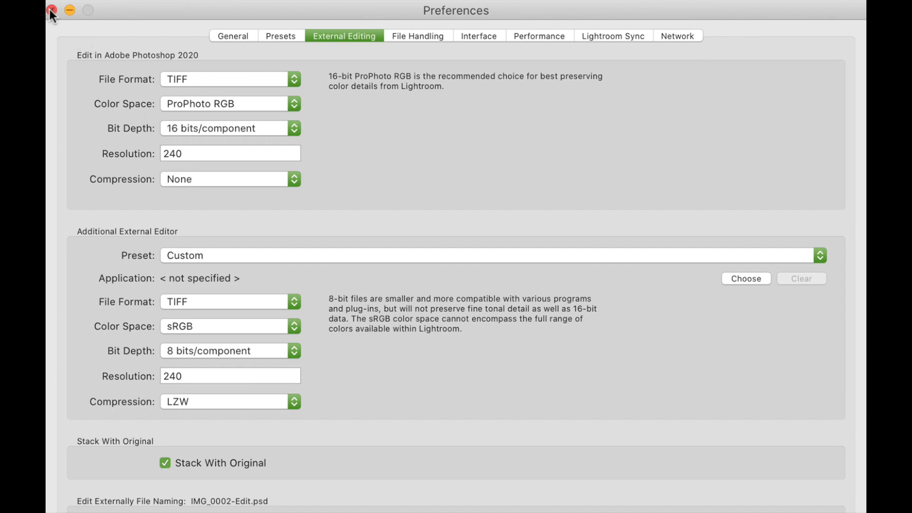
left_click(51, 9)
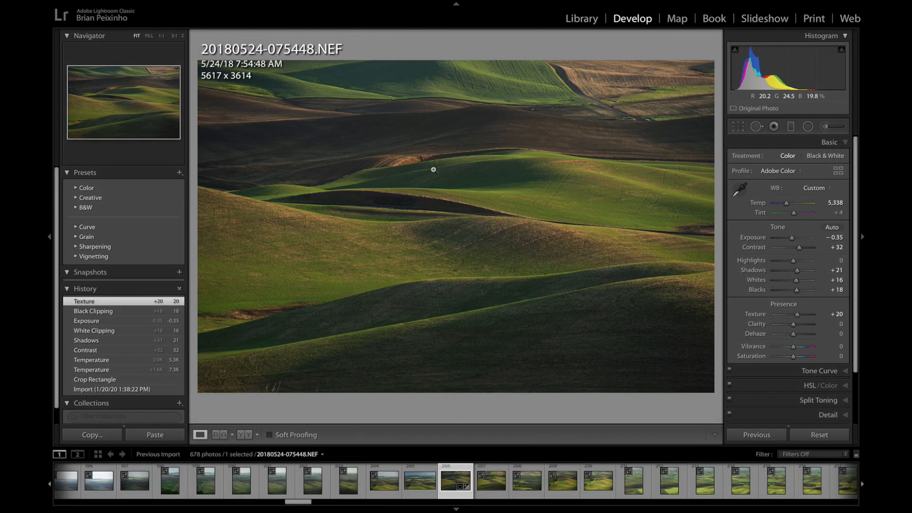
right_click(433, 170)
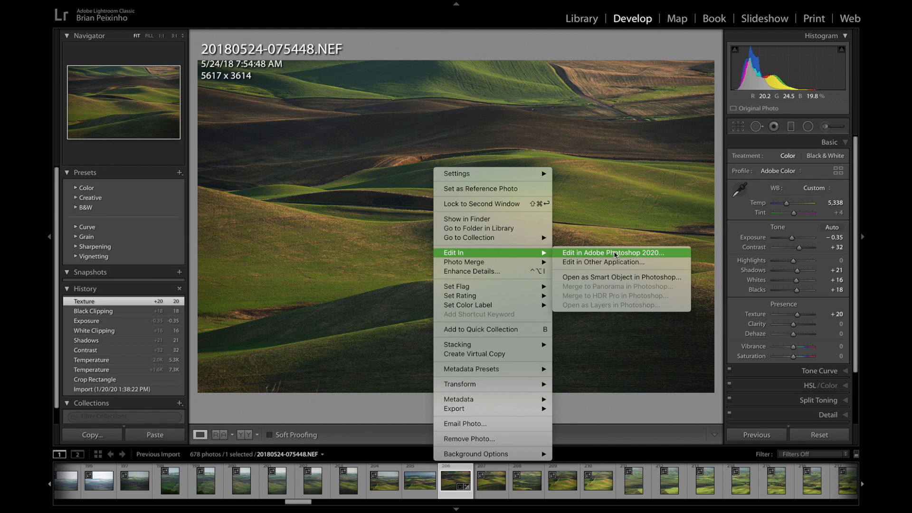
Send the hills photo to Adobe Photoshop 2020 for editing.
left_click(616, 254)
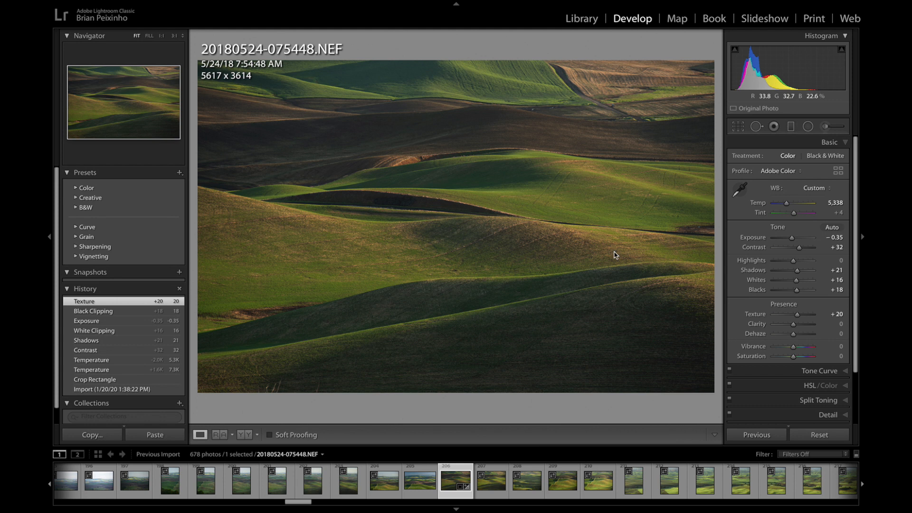
mouse_move(614, 254)
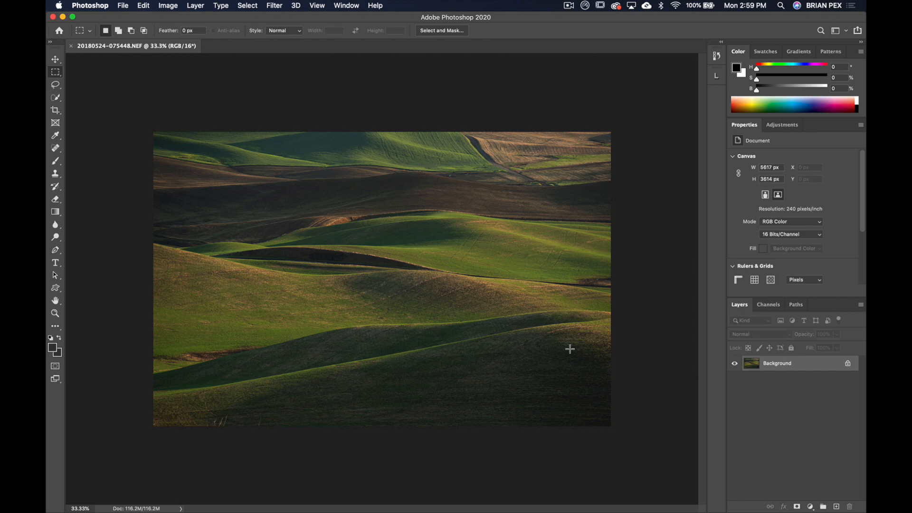
mouse_move(573, 354)
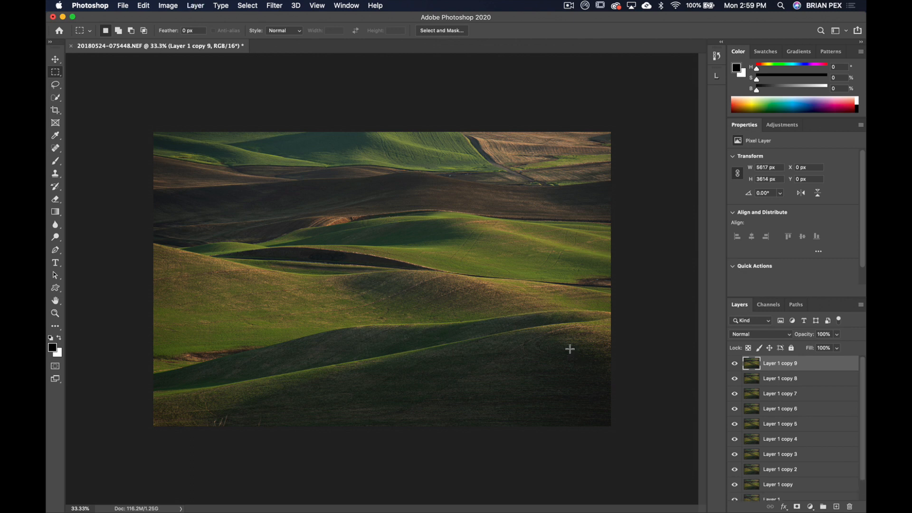
mouse_move(323, 388)
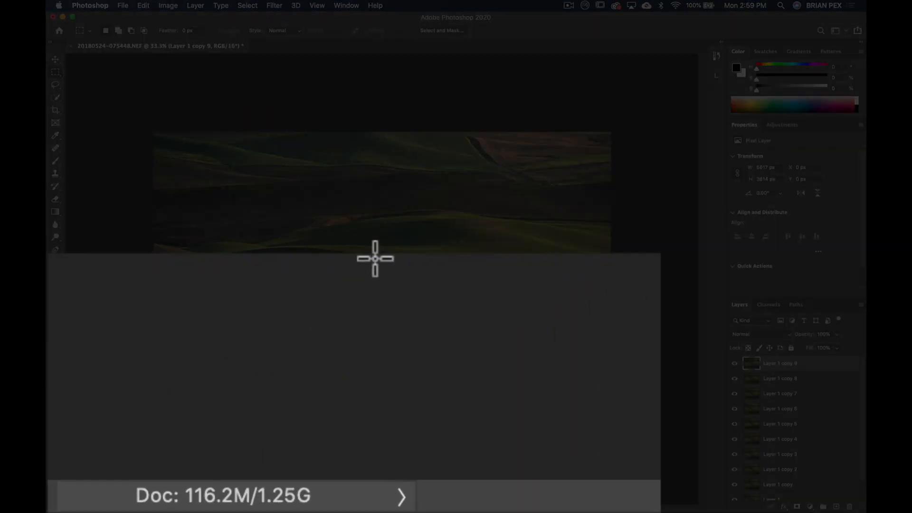
mouse_move(265, 467)
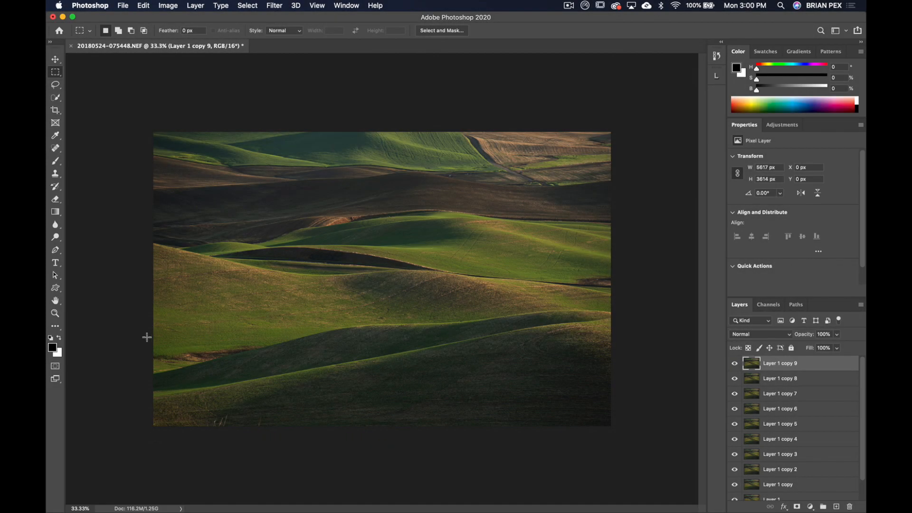
mouse_move(127, 279)
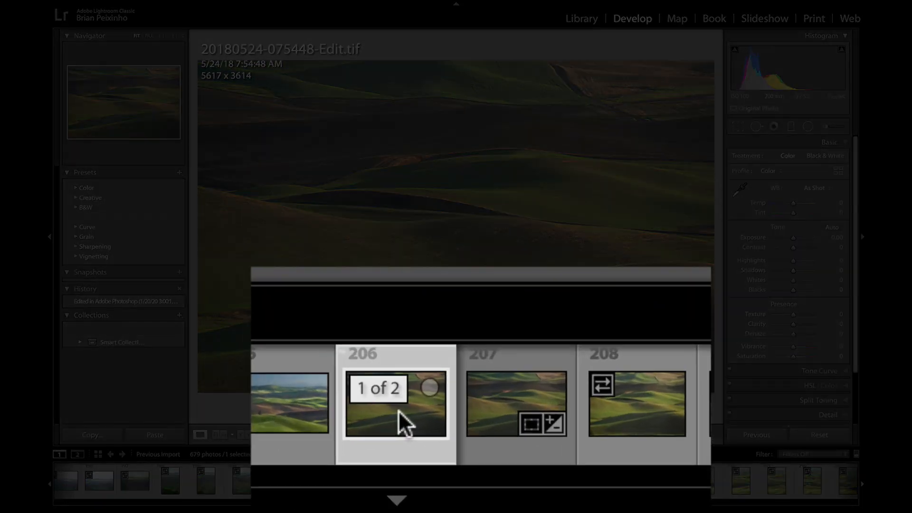
Expand the stack, select the -Edit.tif copy and bring up its actions.
left_click(515, 405)
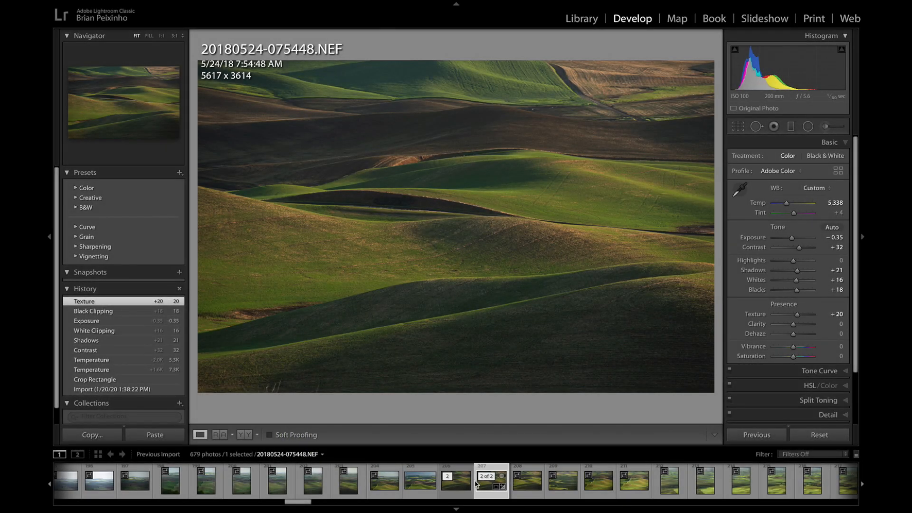
left_click(455, 480)
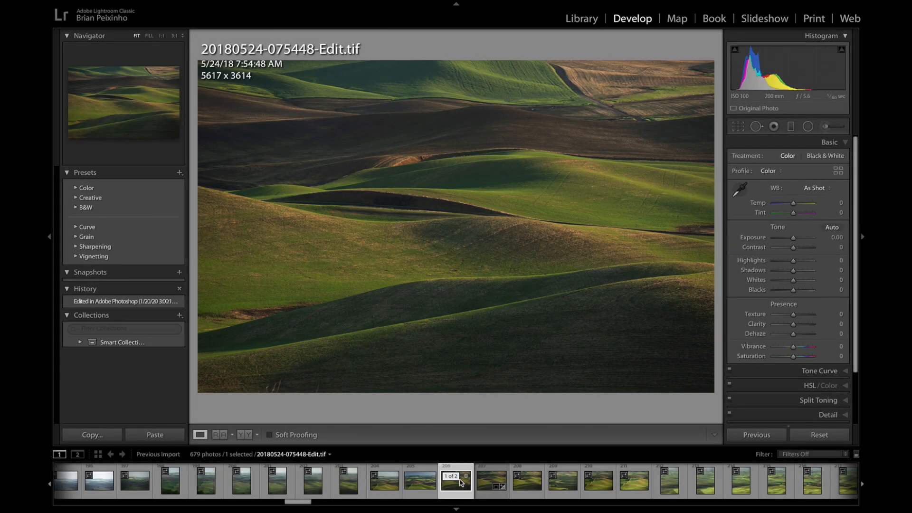
right_click(457, 481)
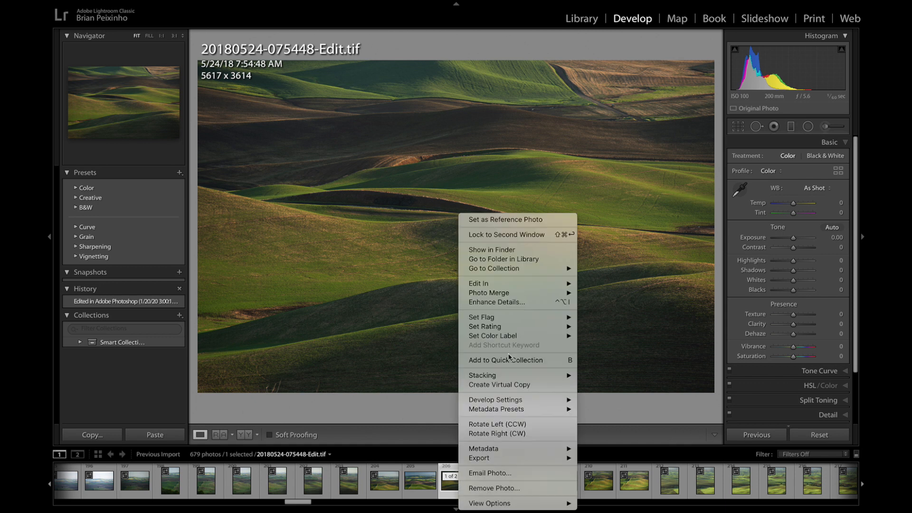
mouse_move(492, 250)
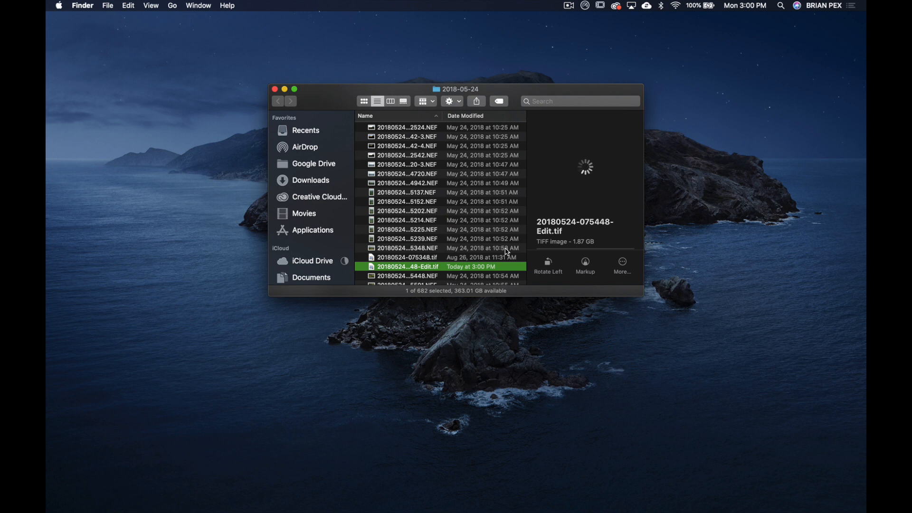
mouse_move(551, 241)
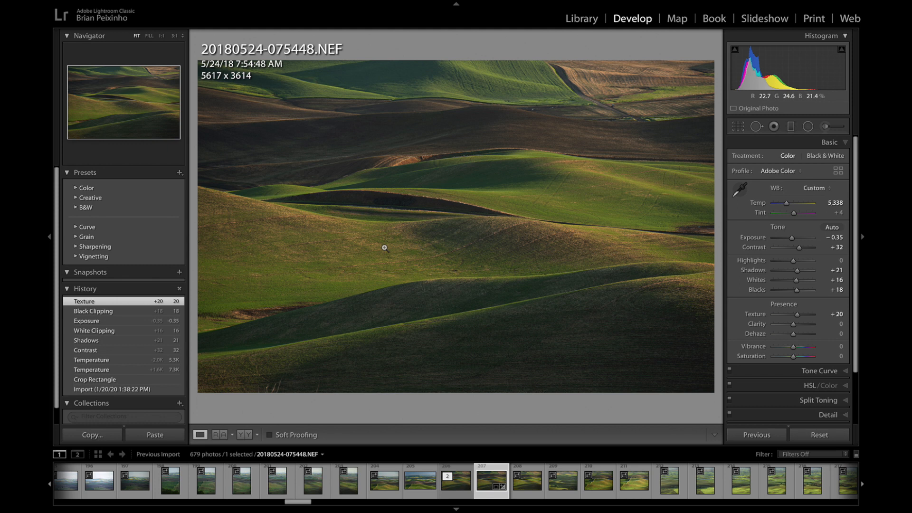
mouse_move(389, 247)
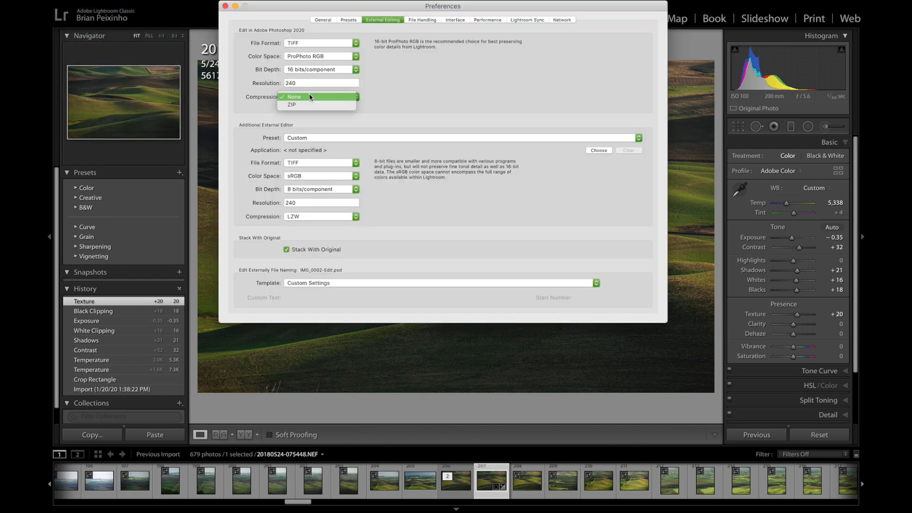
Check the Compression setting for TIFFs sent to Photoshop 2020.
left_click(292, 104)
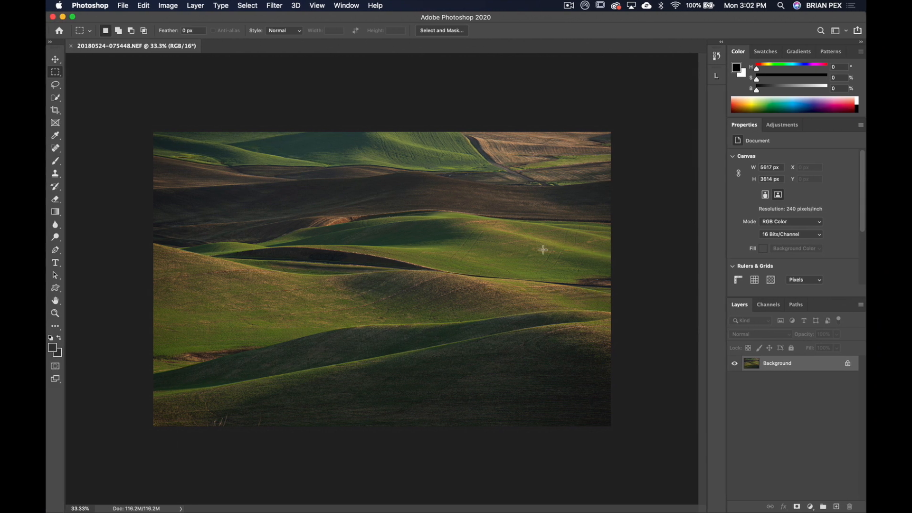
mouse_move(436, 377)
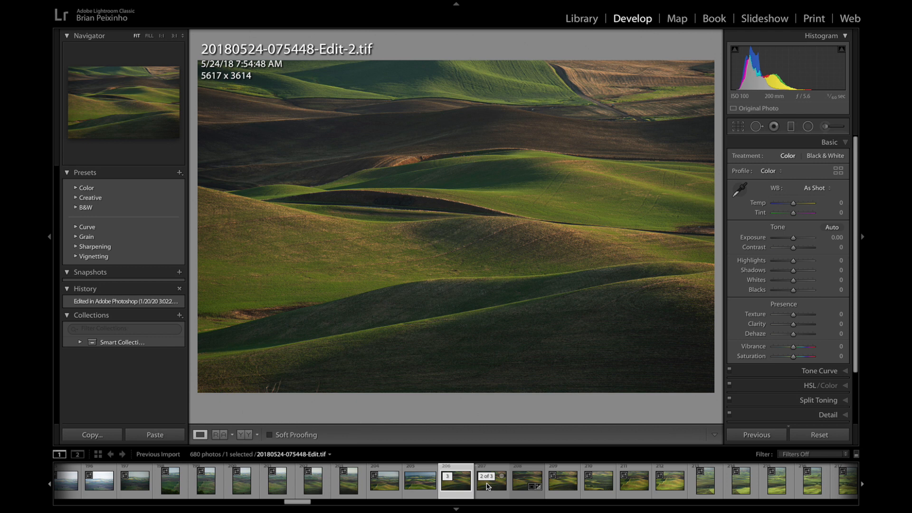
Reveal the Edit-2.tif copy in Finder from the filmstrip.
left_click(456, 479)
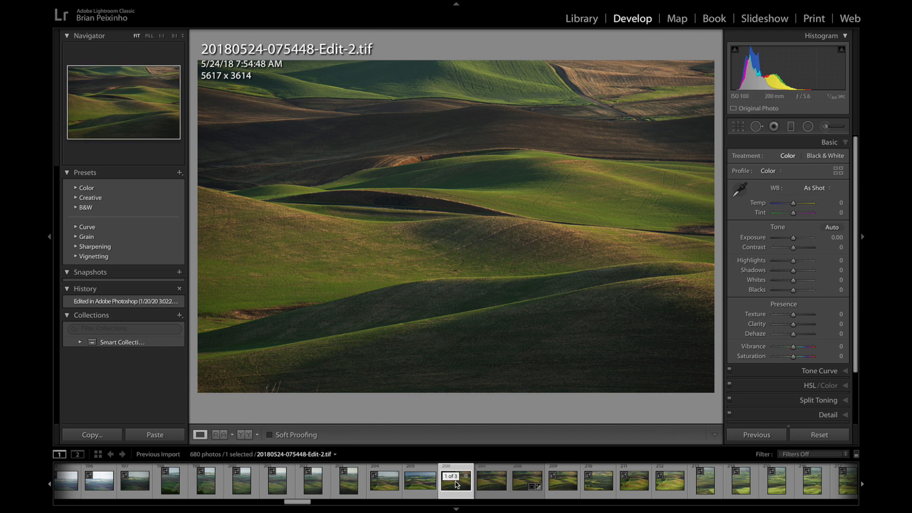
right_click(456, 480)
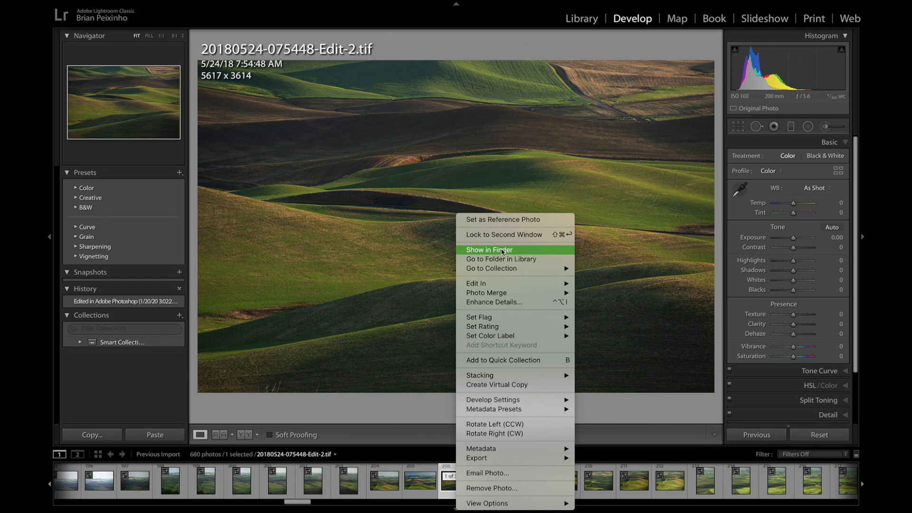
left_click(489, 249)
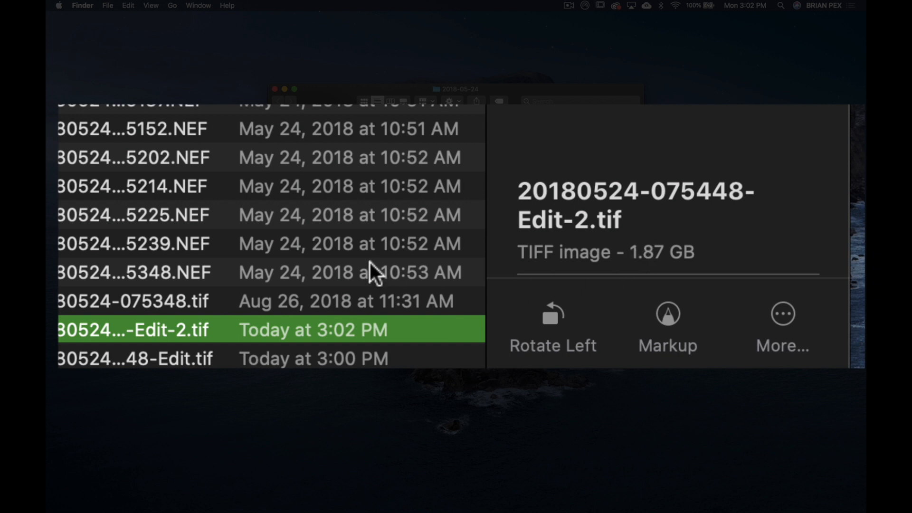
scroll("down", 3)
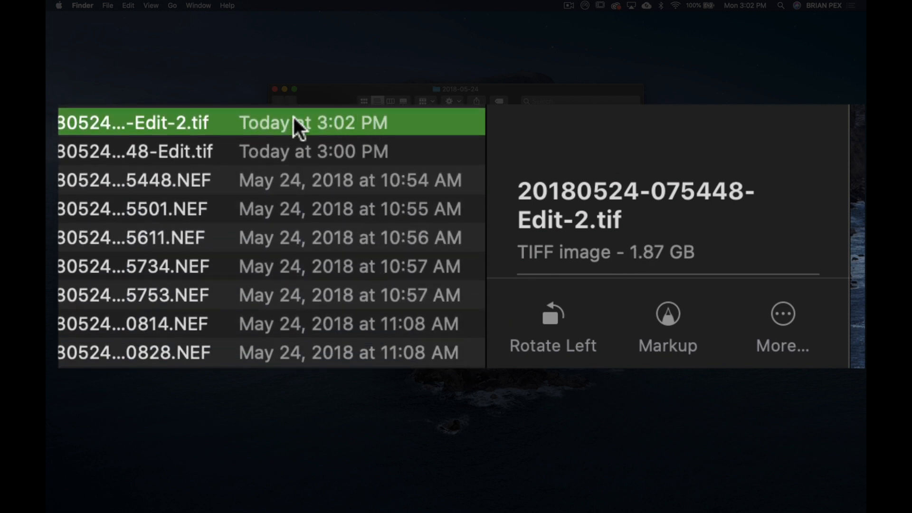
mouse_move(433, 127)
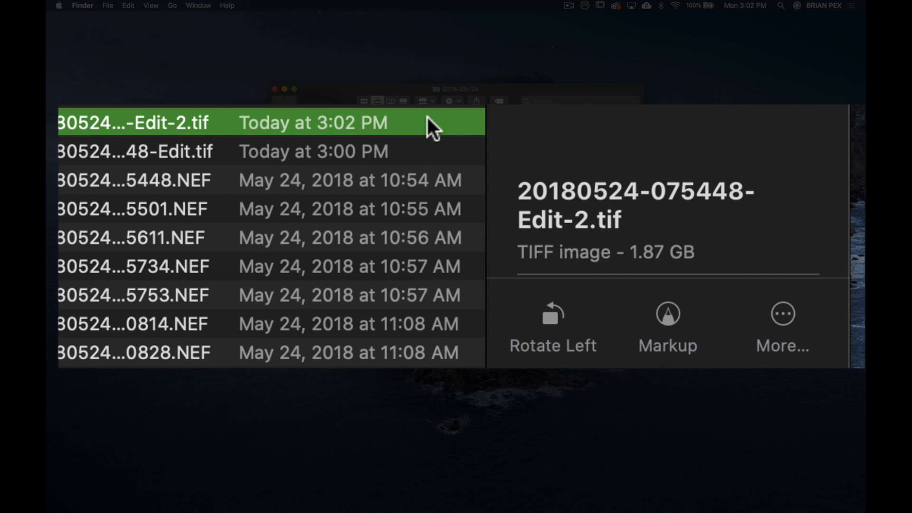
mouse_move(639, 244)
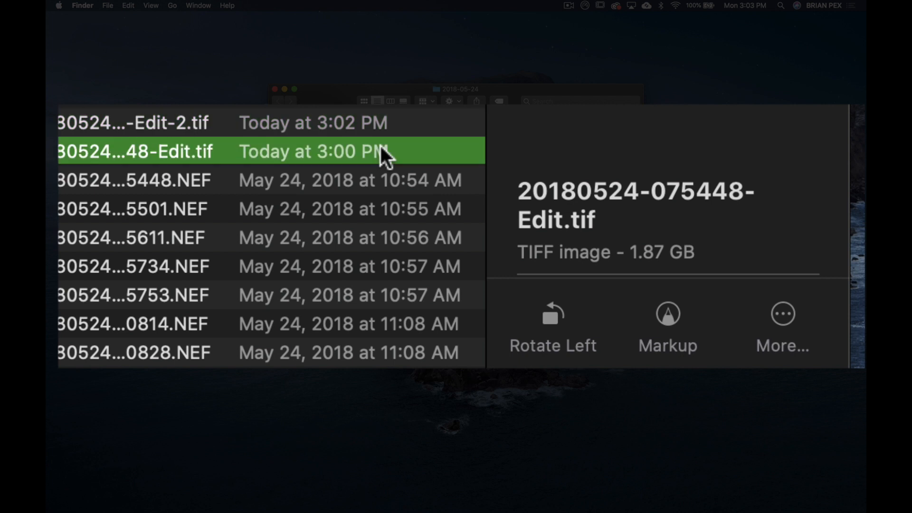
mouse_move(425, 126)
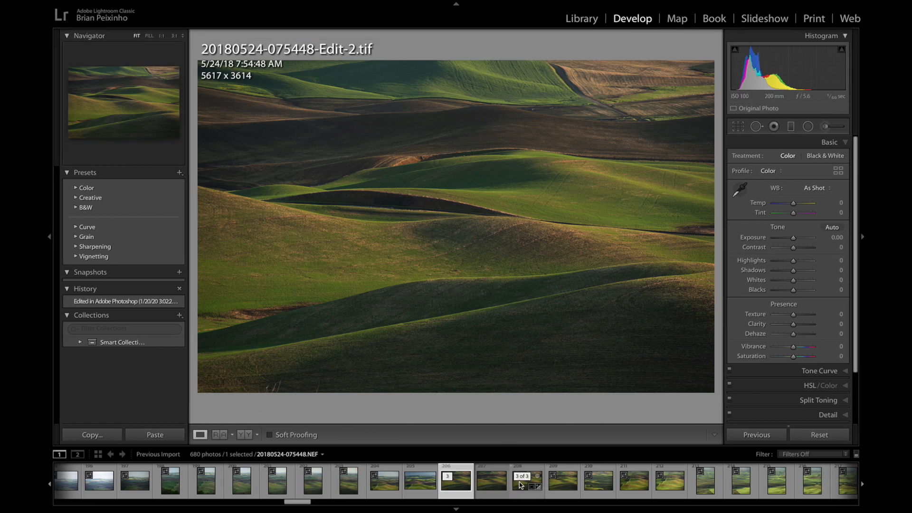
Select the original NEF raw photo and bring up its actions for editing in Photoshop.
left_click(527, 479)
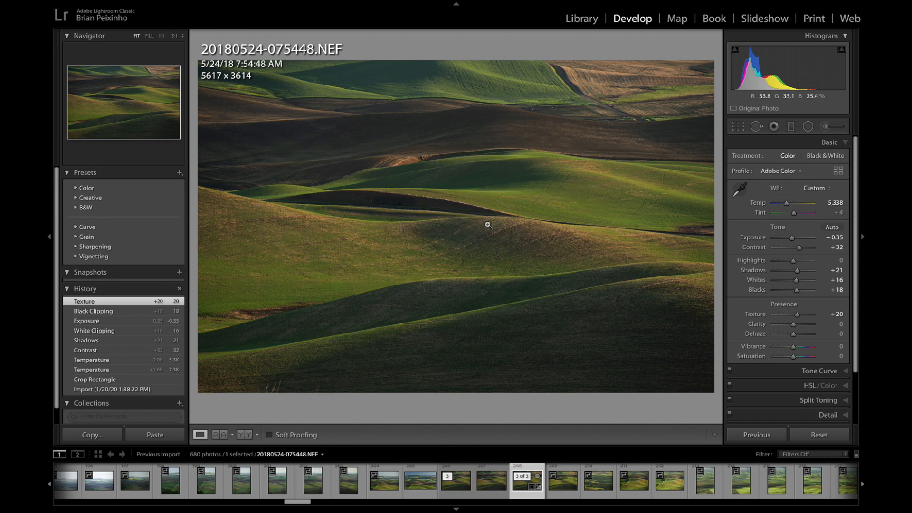
right_click(487, 224)
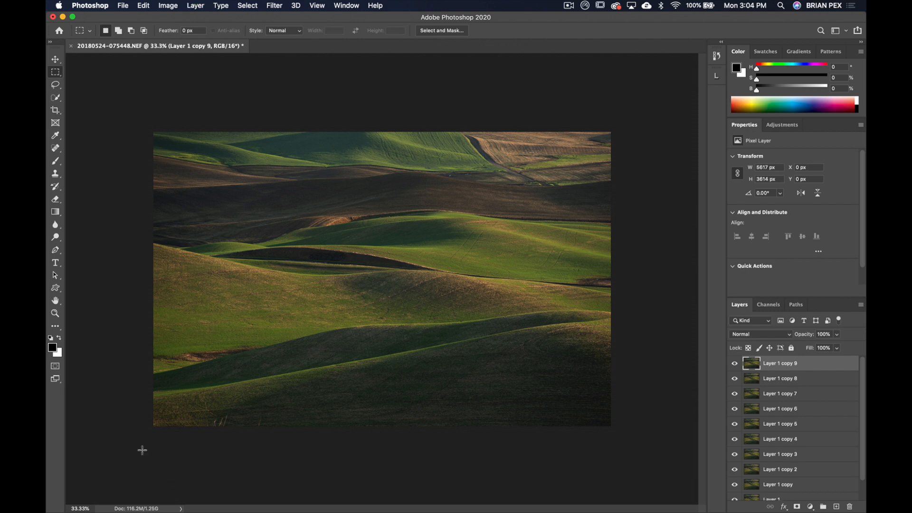
mouse_move(152, 185)
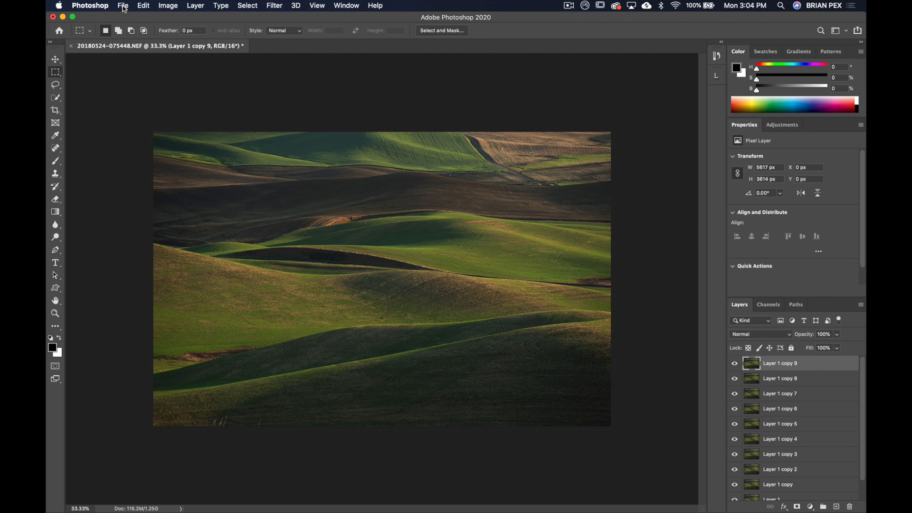
Save the document as a TIFF with Layers, reaching the TIFF Options.
left_click(122, 6)
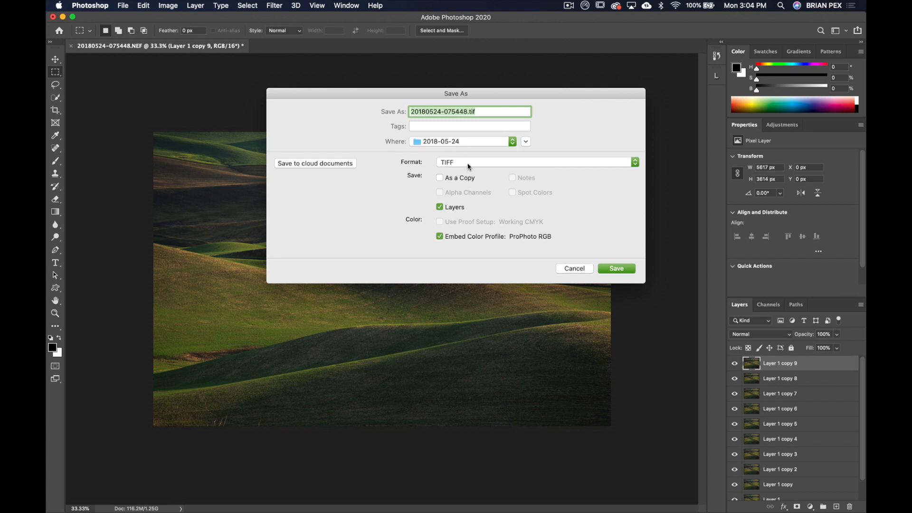
mouse_move(469, 167)
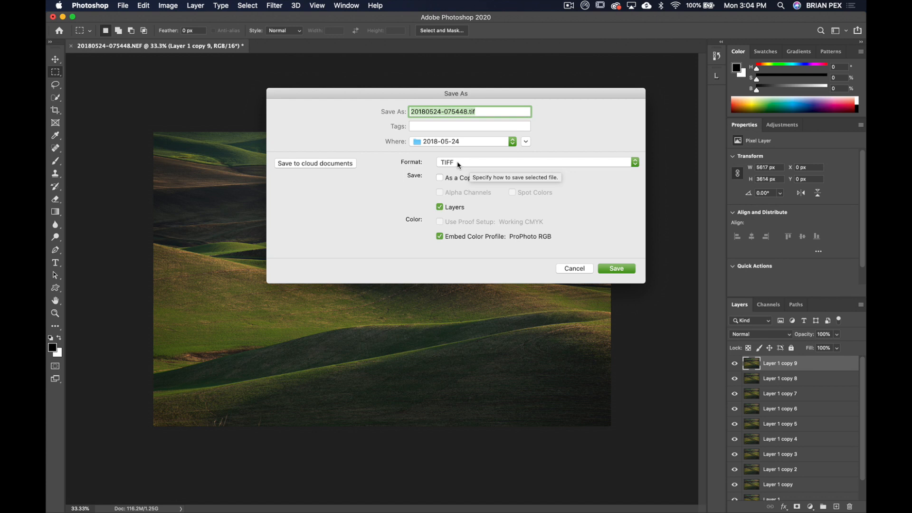
mouse_move(590, 266)
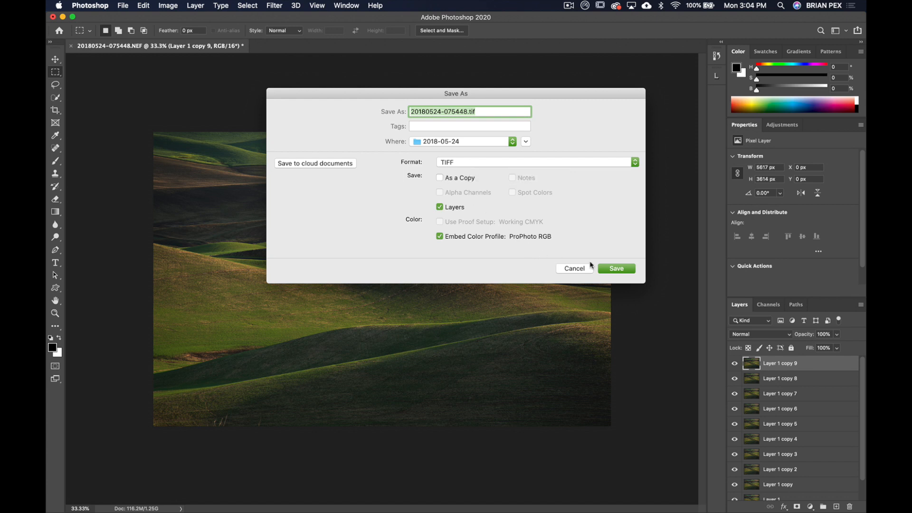
left_click(615, 268)
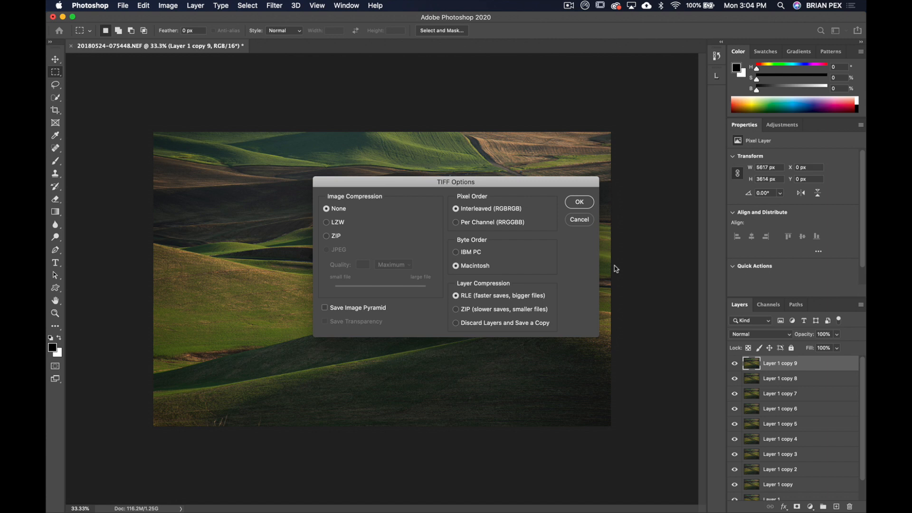
mouse_move(514, 182)
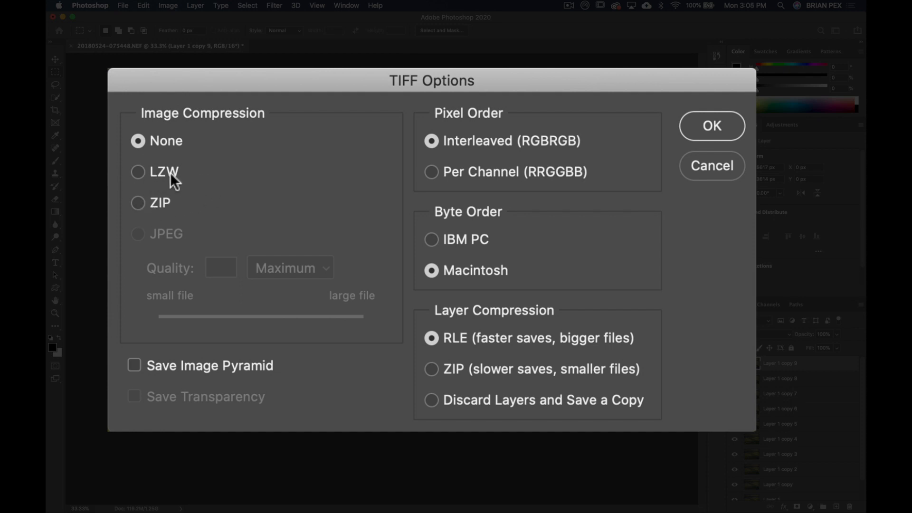
mouse_move(139, 181)
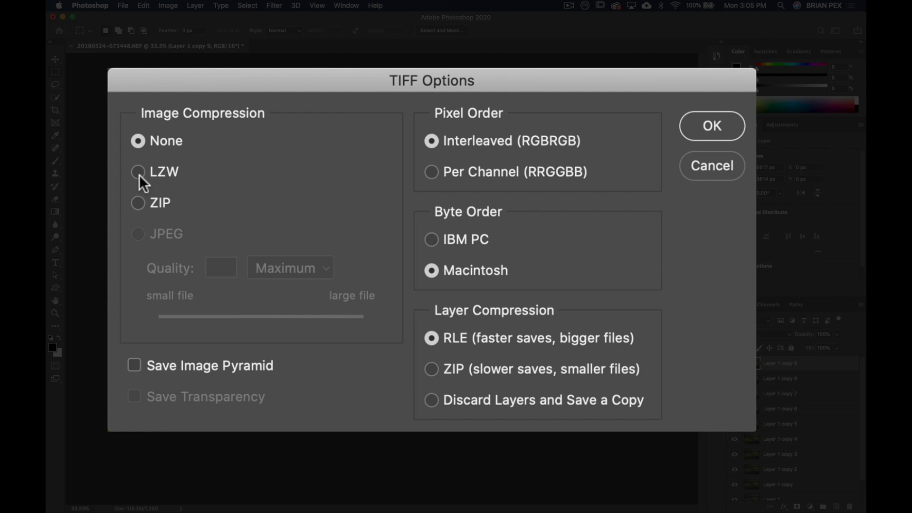
mouse_move(226, 178)
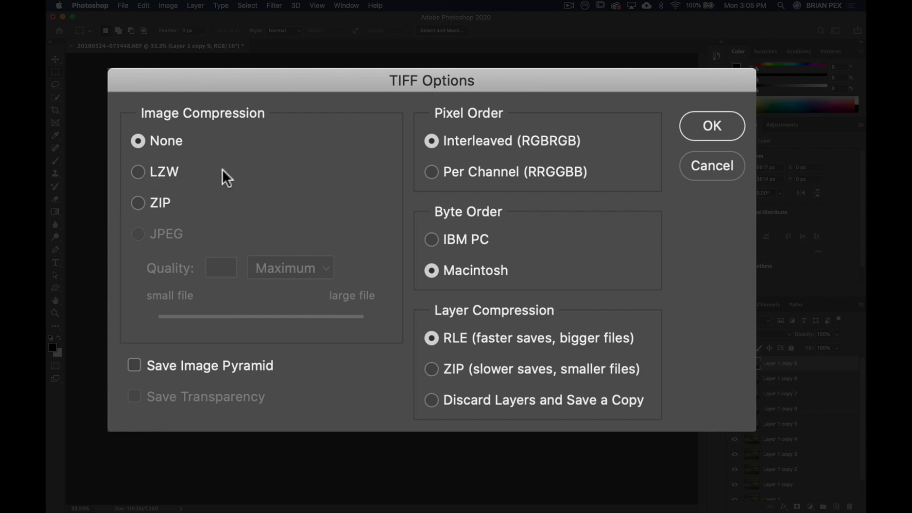
mouse_move(226, 178)
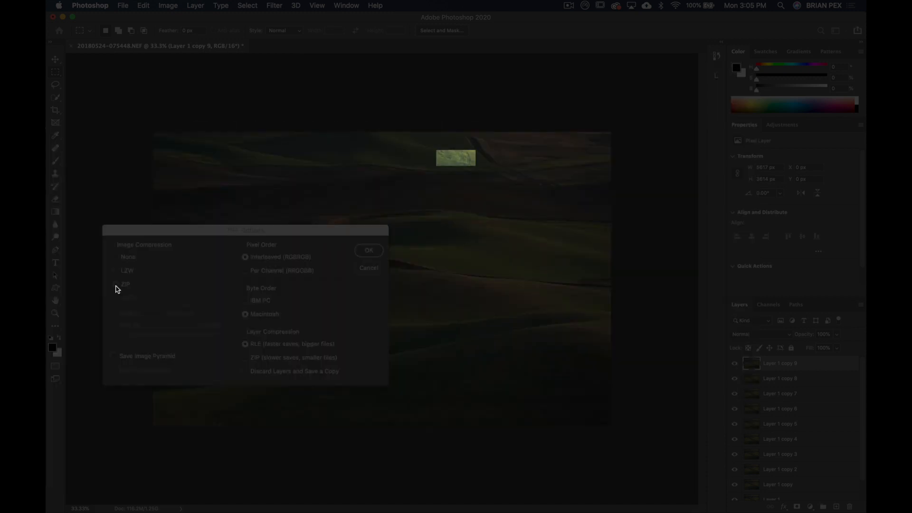
Choose ZIP as the TIFF image compression, raising the older-readers warning.
left_click(118, 284)
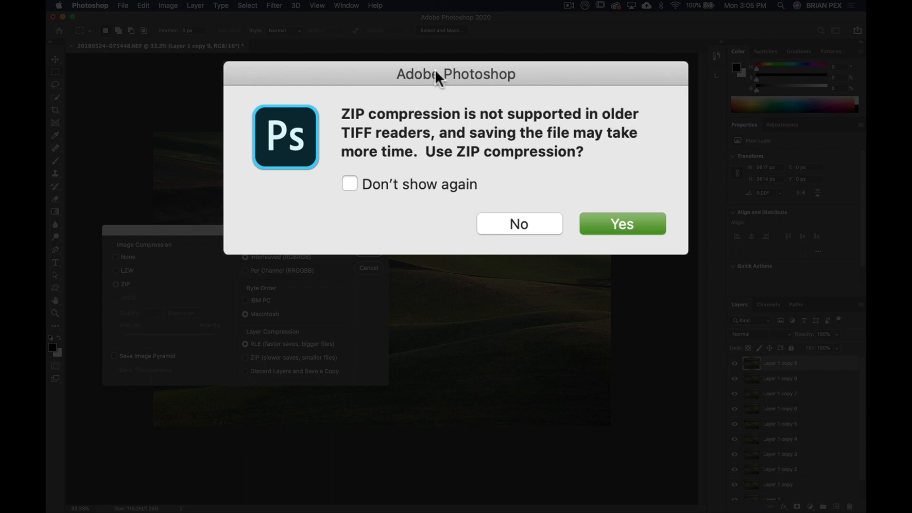
mouse_move(453, 127)
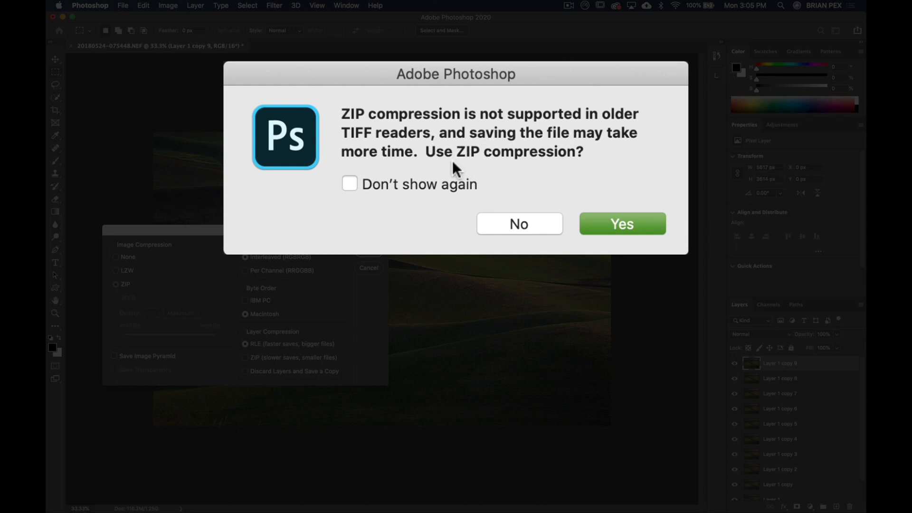
mouse_move(550, 169)
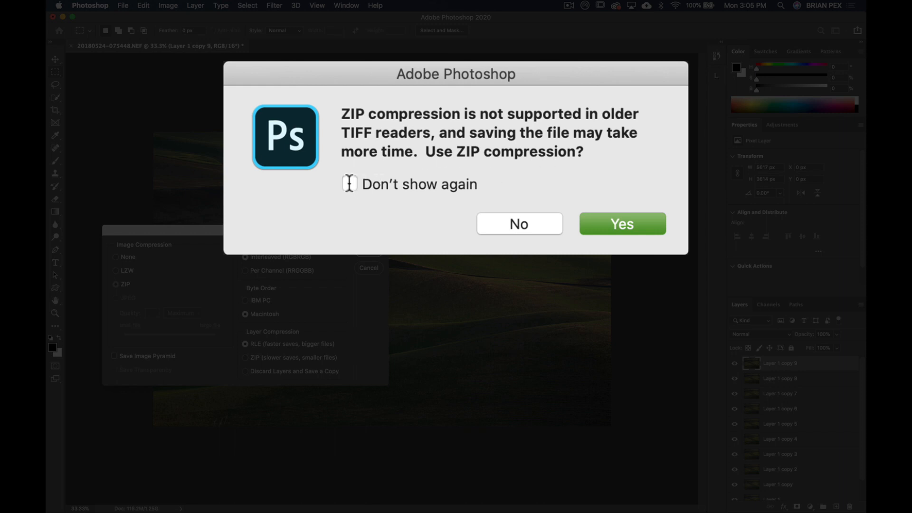
Accept the ZIP warning and set both image and layer compression to ZIP.
left_click(621, 223)
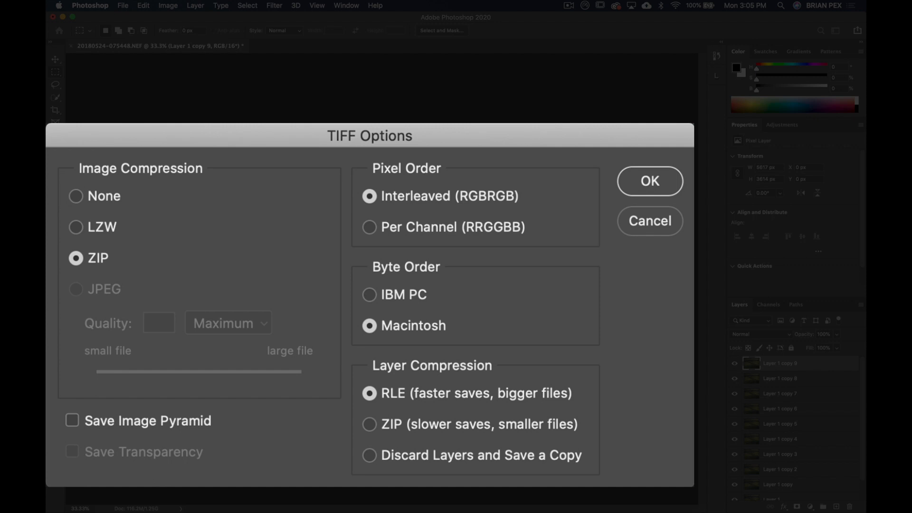
left_click_drag(370, 136, 591, 112)
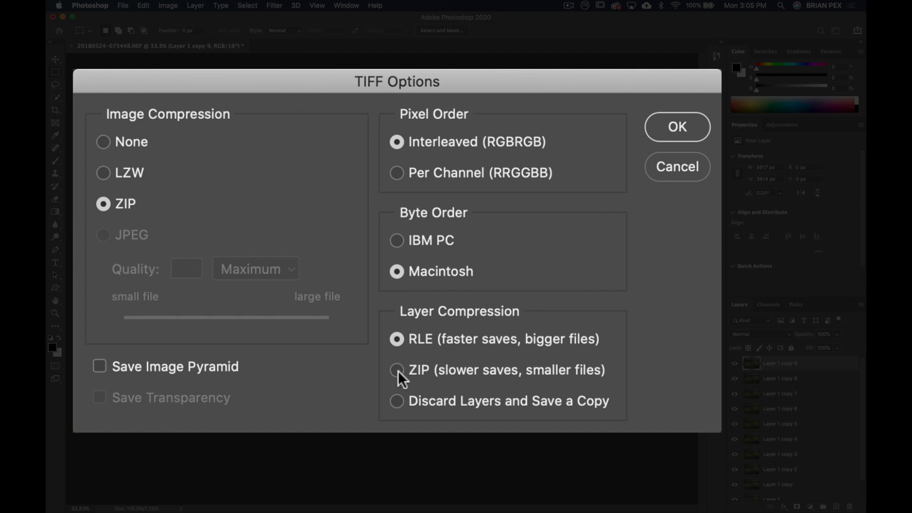
mouse_move(452, 331)
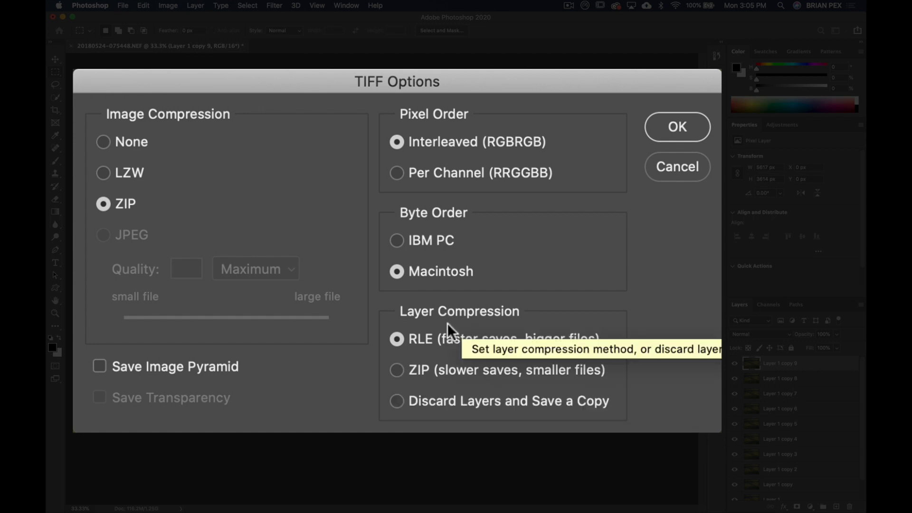
mouse_move(404, 378)
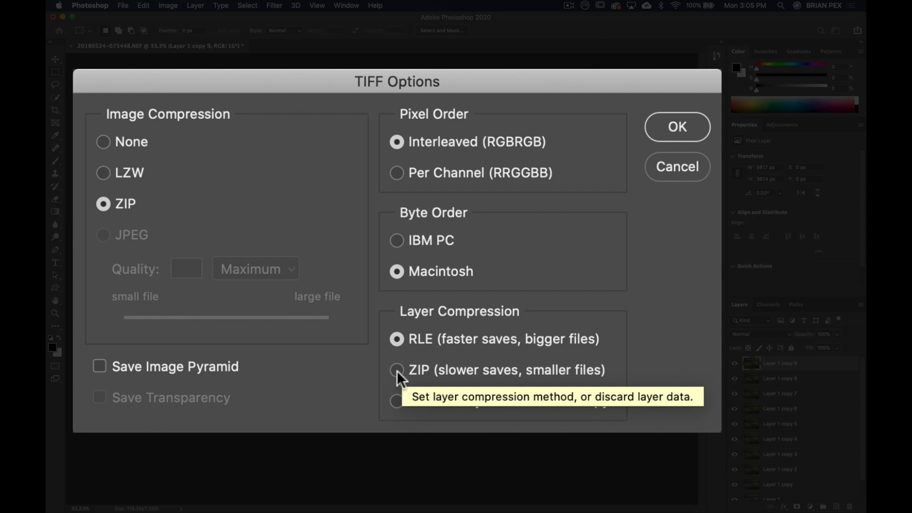
left_click(397, 369)
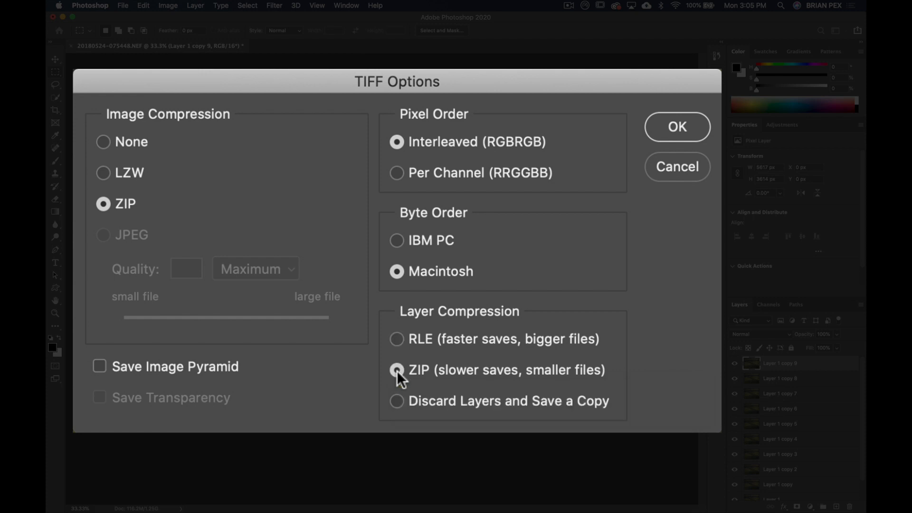
left_click(397, 370)
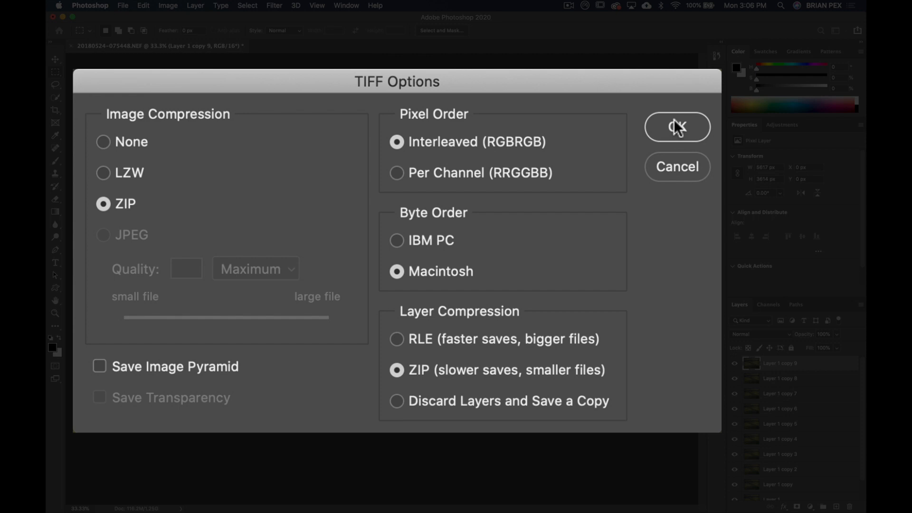
mouse_move(400, 122)
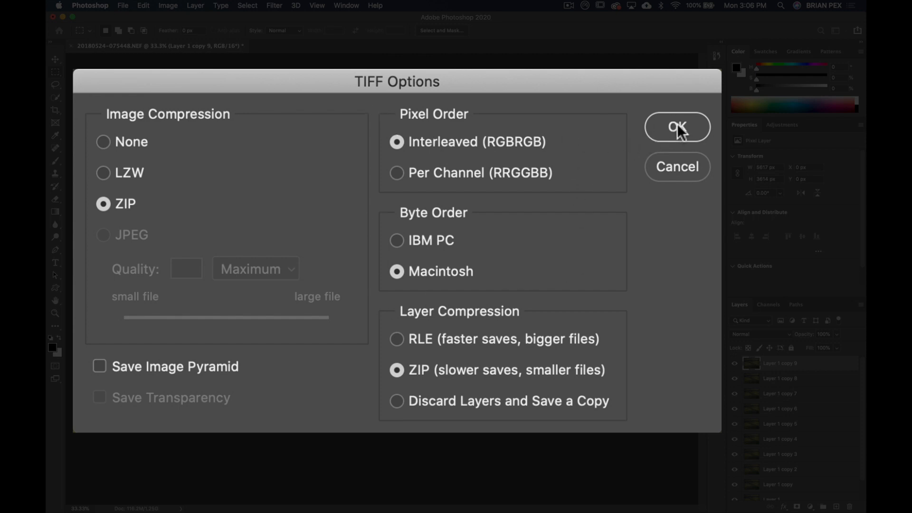
Confirm the TIFF options and accept the layers file-size warning to finish saving.
left_click(675, 127)
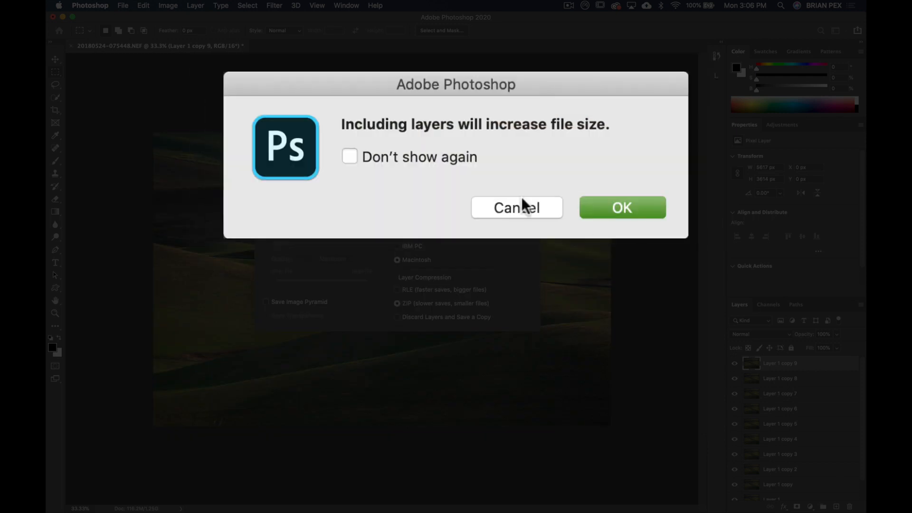
mouse_move(358, 131)
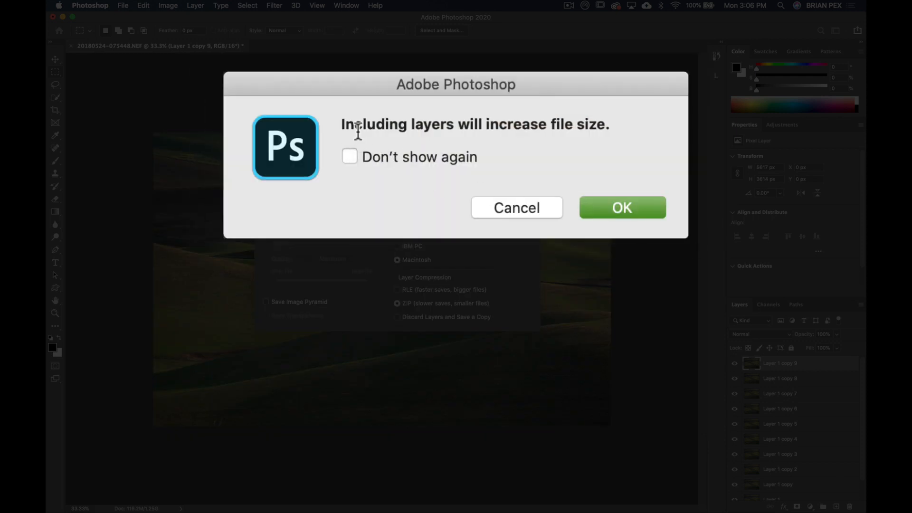
mouse_move(592, 145)
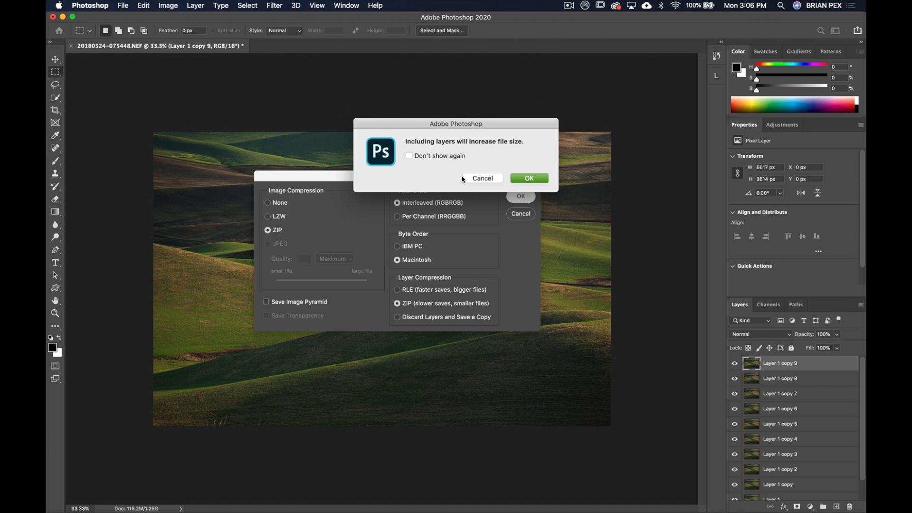
left_click(529, 178)
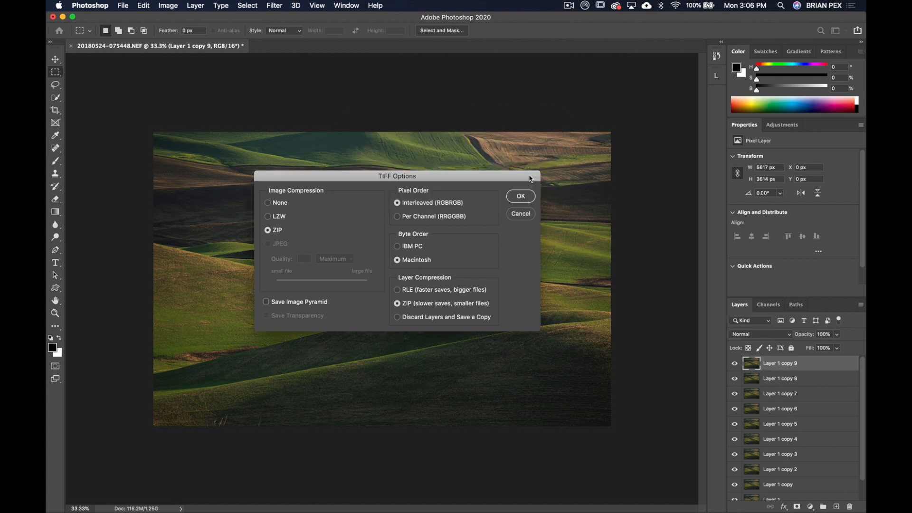
left_click(520, 196)
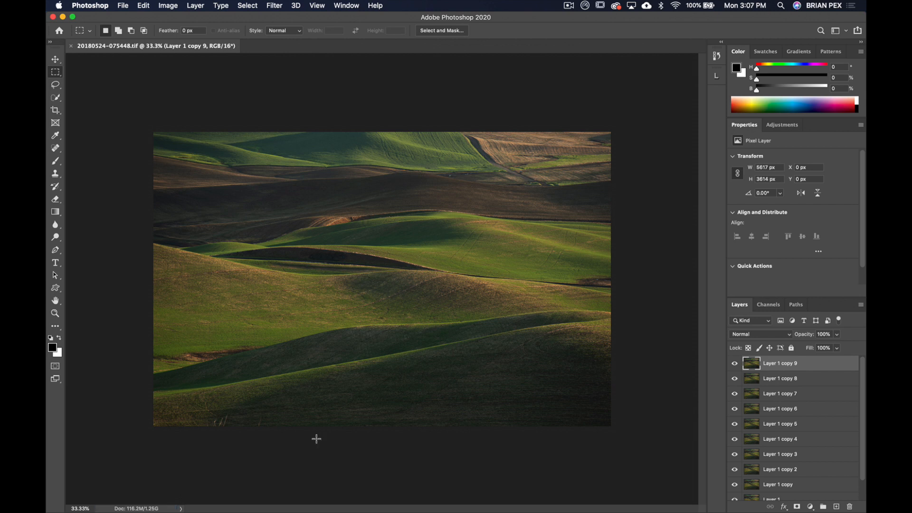
mouse_move(298, 351)
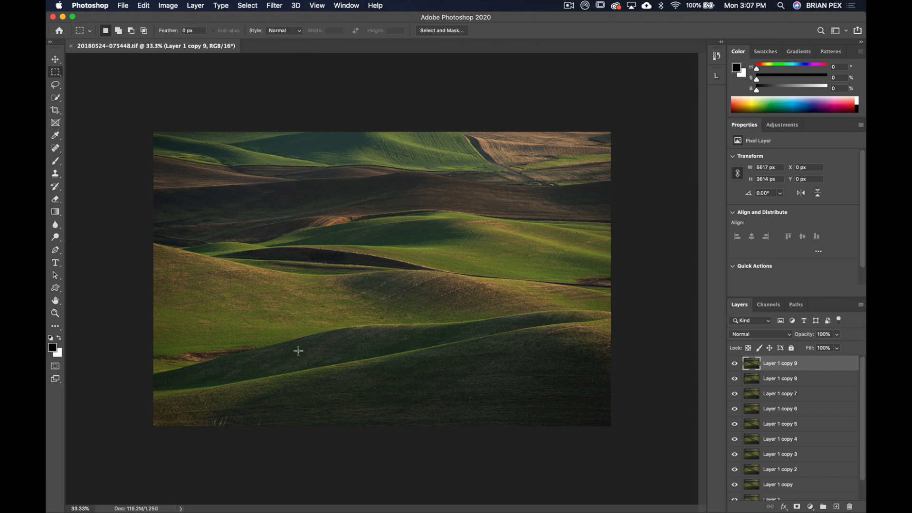
Flip between the edited TIFF copies in the filmstrip and bring up the context menu on 20180524-075448.tif.
left_click(59, 31)
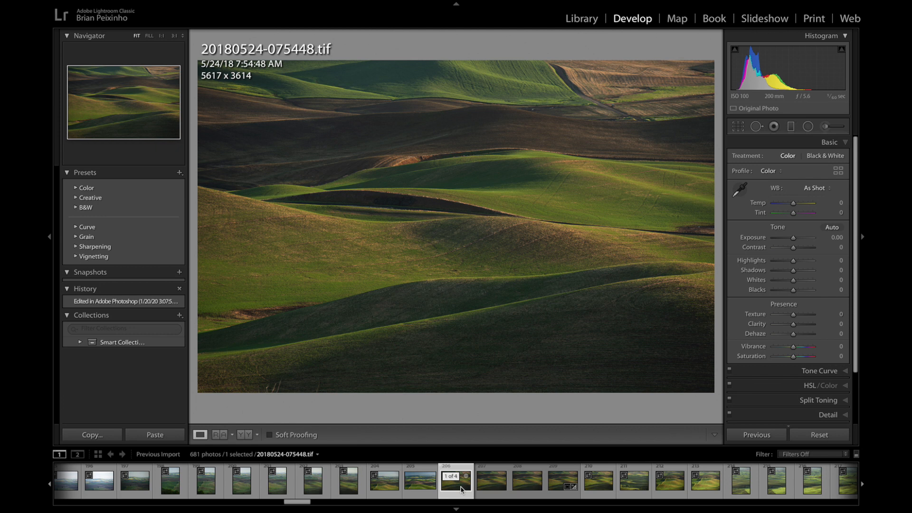
left_click(526, 481)
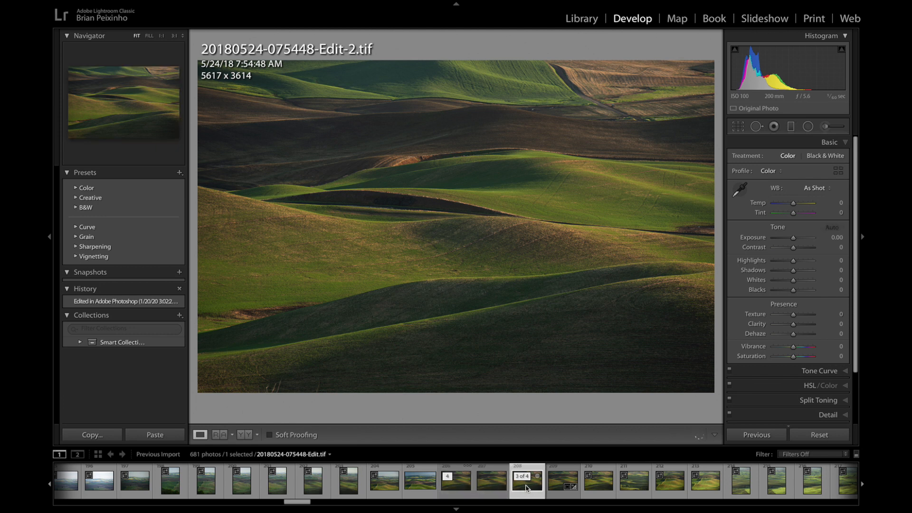
left_click(457, 481)
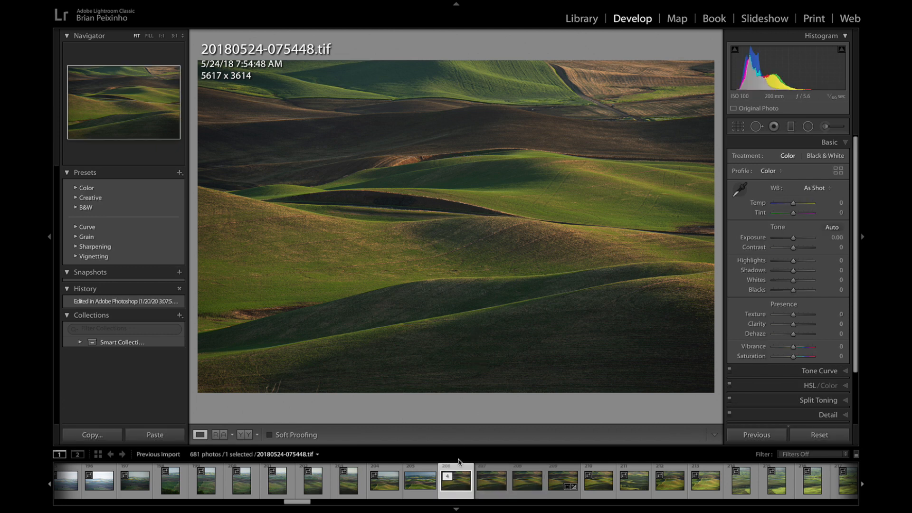
right_click(458, 476)
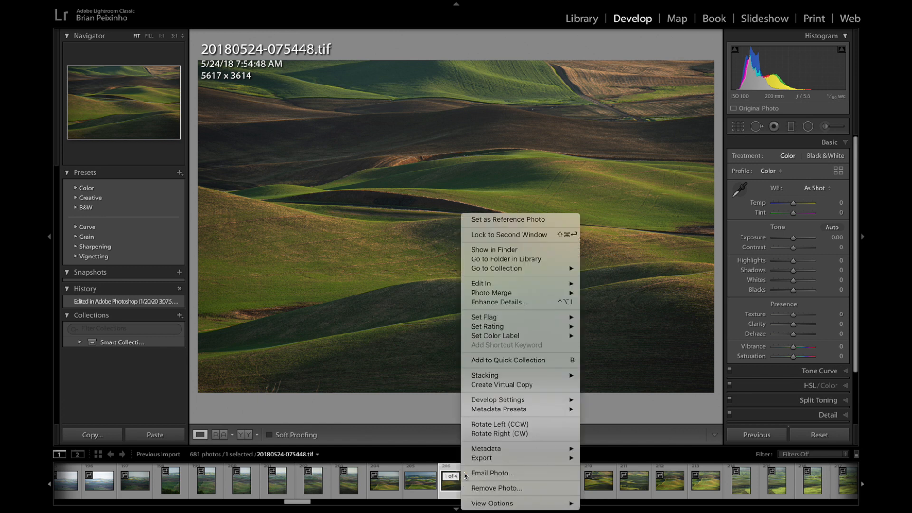
mouse_move(505, 258)
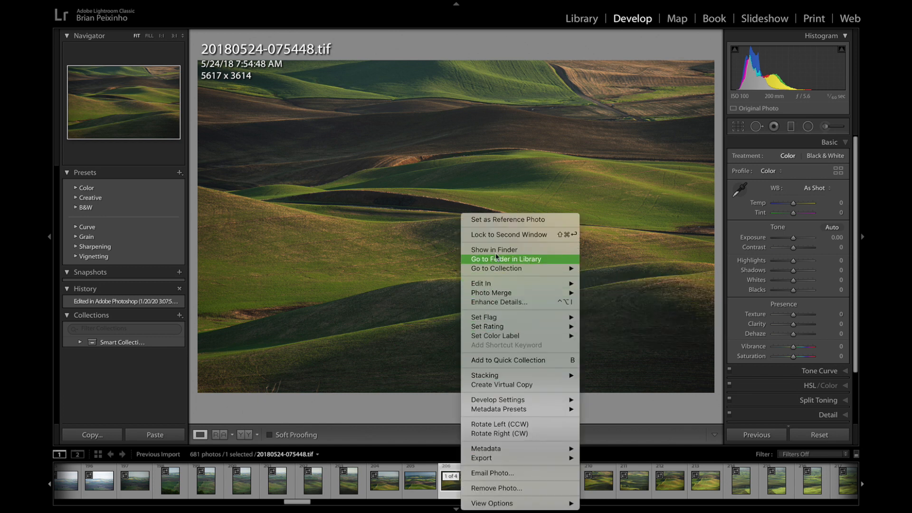
Reveal the photo in Finder and select the newly saved TIFF to read its file size.
left_click(494, 249)
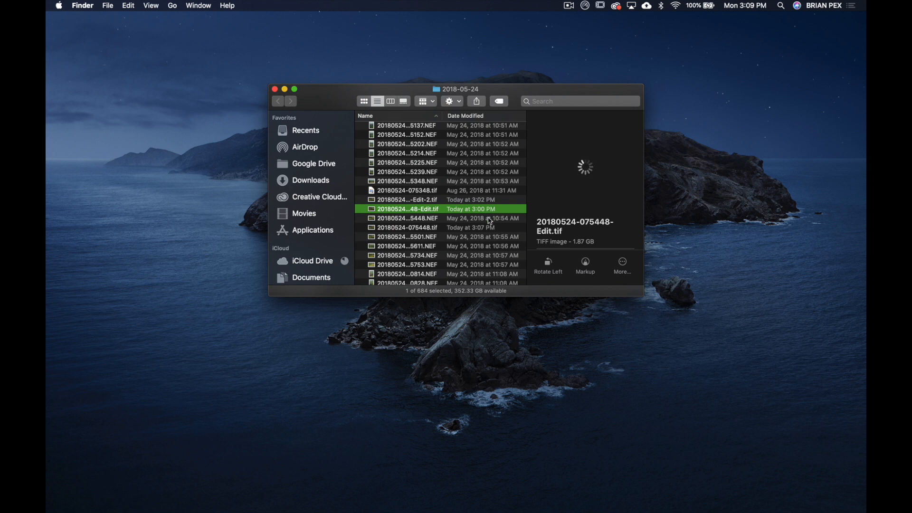
left_click(408, 227)
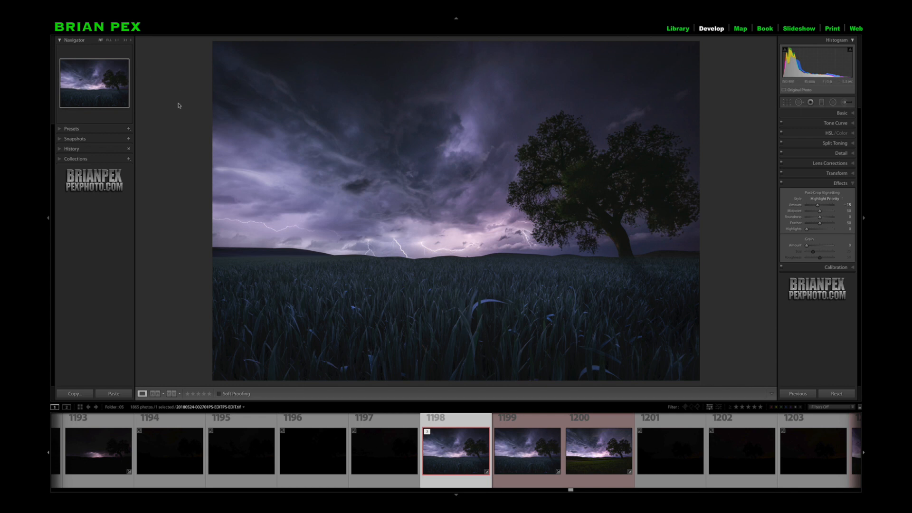
mouse_move(178, 128)
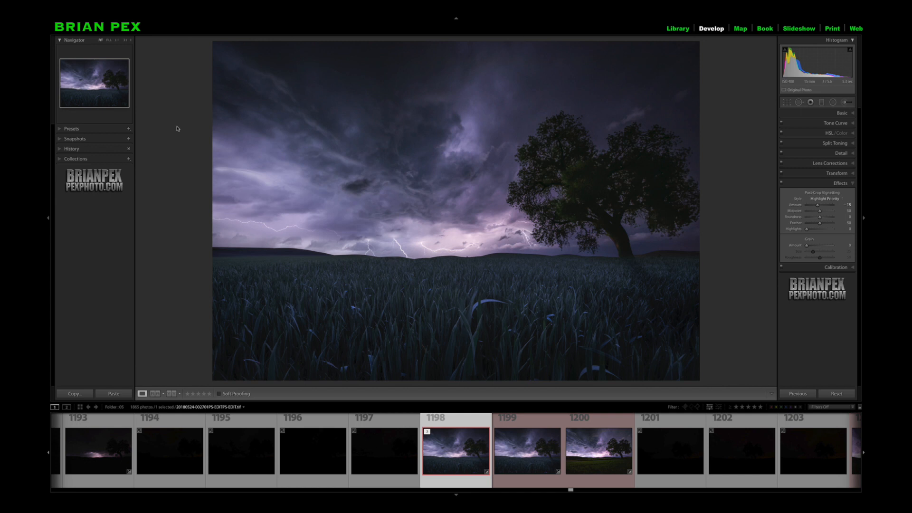
In Preferences > External Editing, change the Photoshop 2020 file format from TIFF to PSD.
left_click(83, 19)
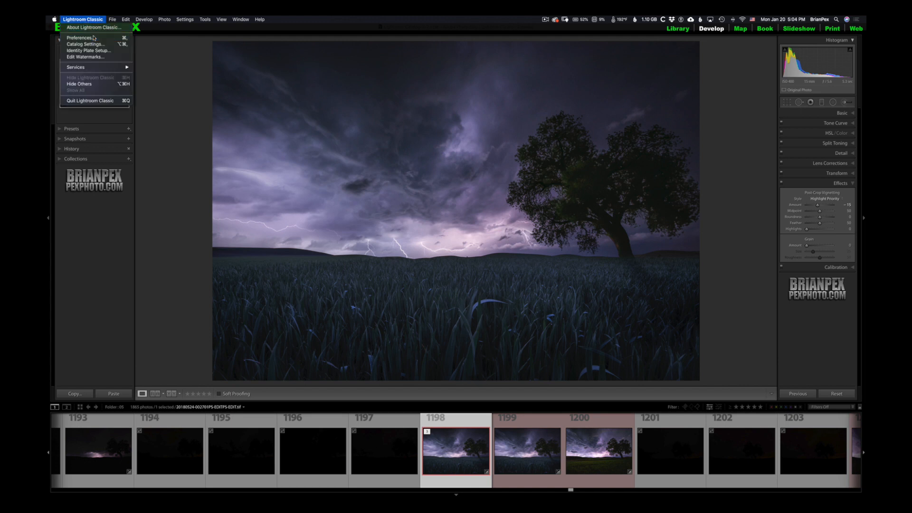
left_click(80, 38)
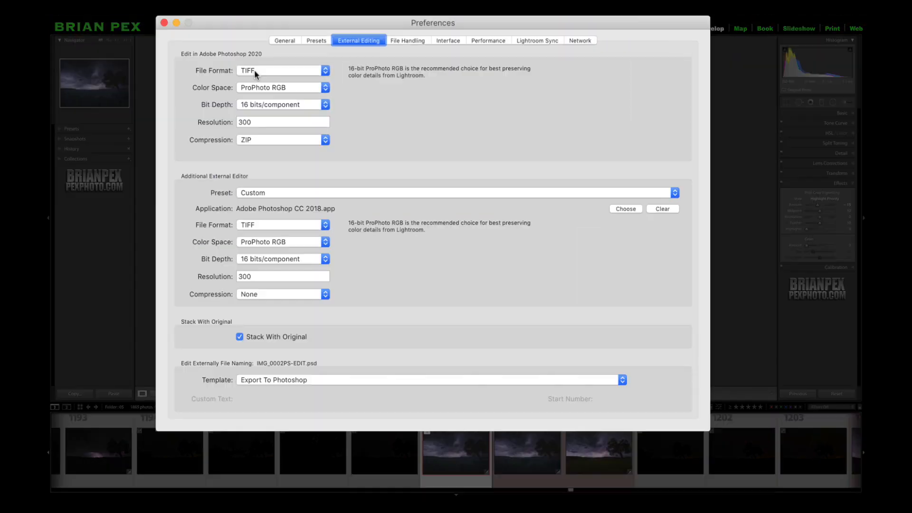
left_click(283, 70)
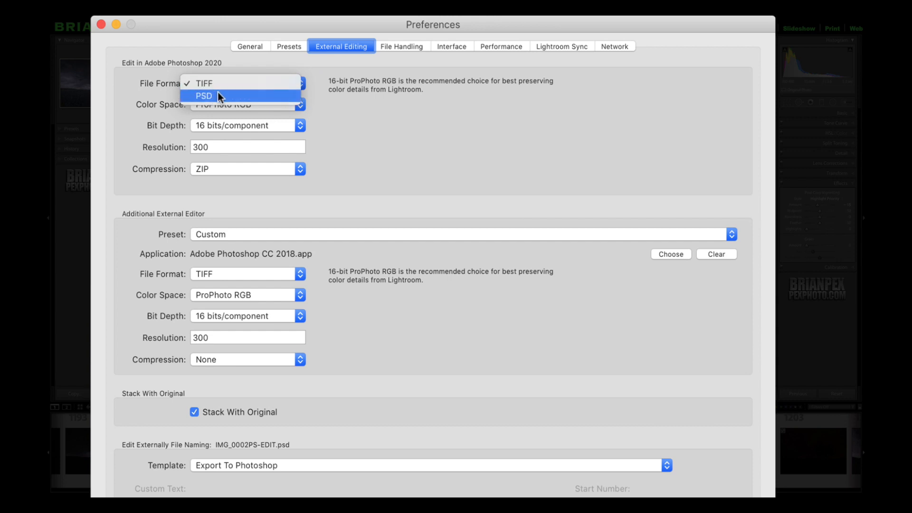
left_click(205, 95)
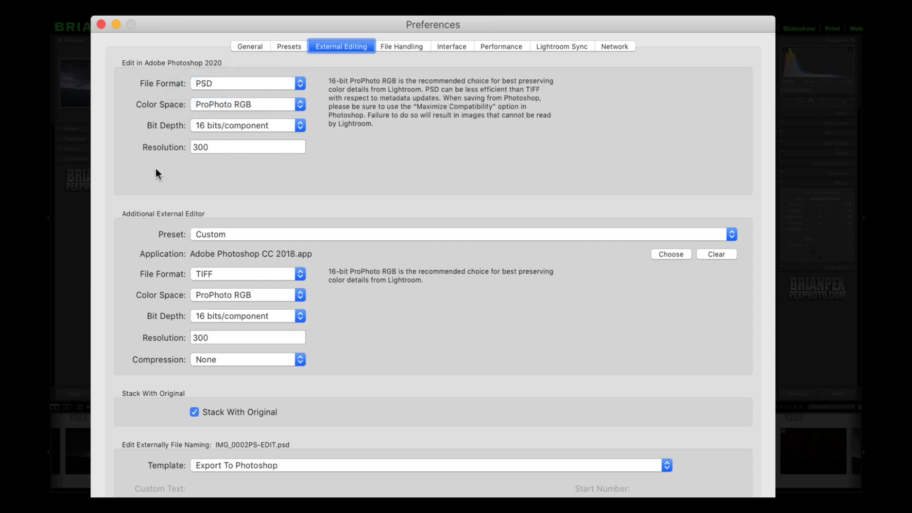
left_click(247, 84)
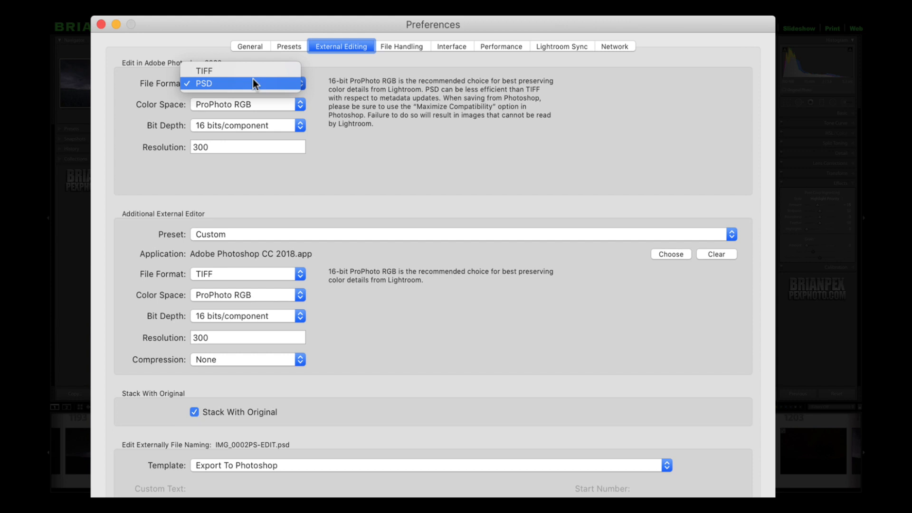
left_click(204, 70)
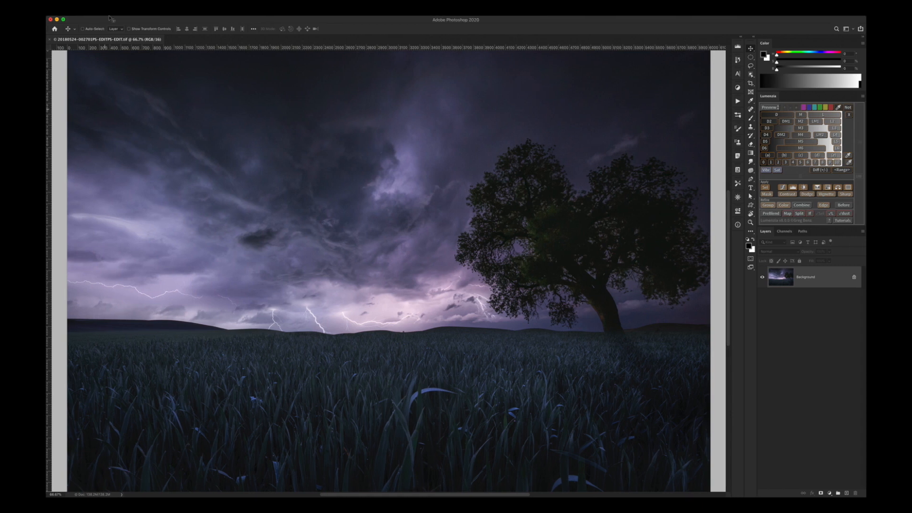
left_click(74, 19)
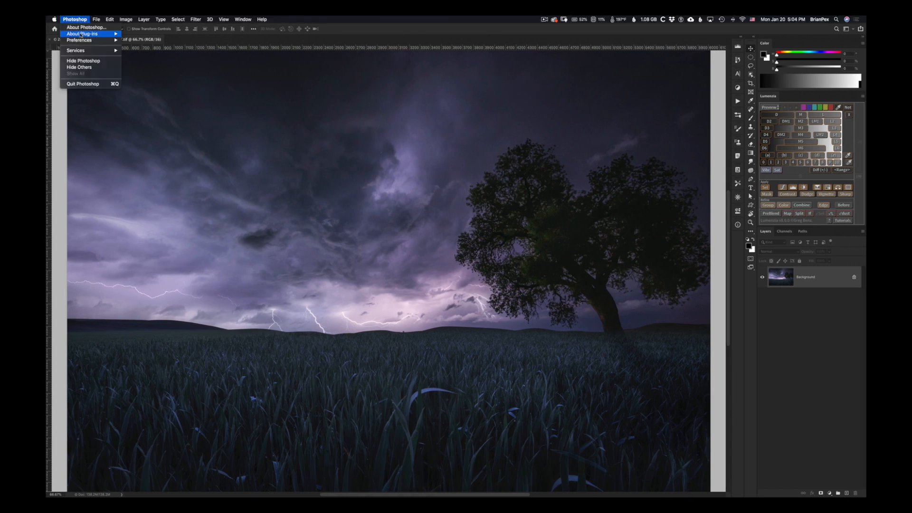
mouse_move(81, 40)
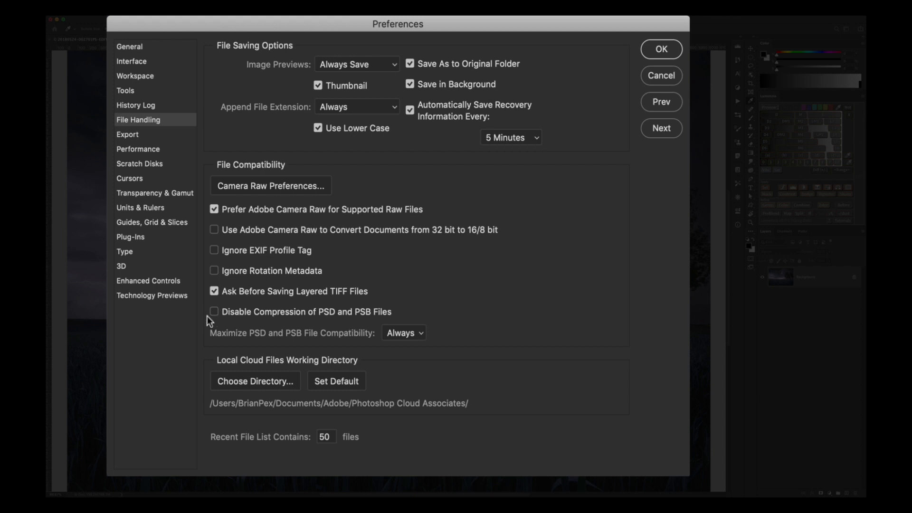
mouse_move(225, 328)
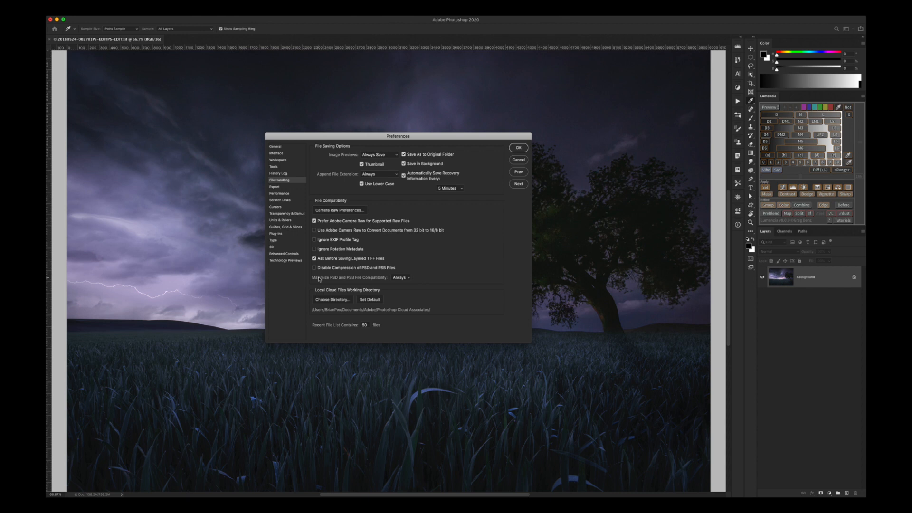
left_click(517, 148)
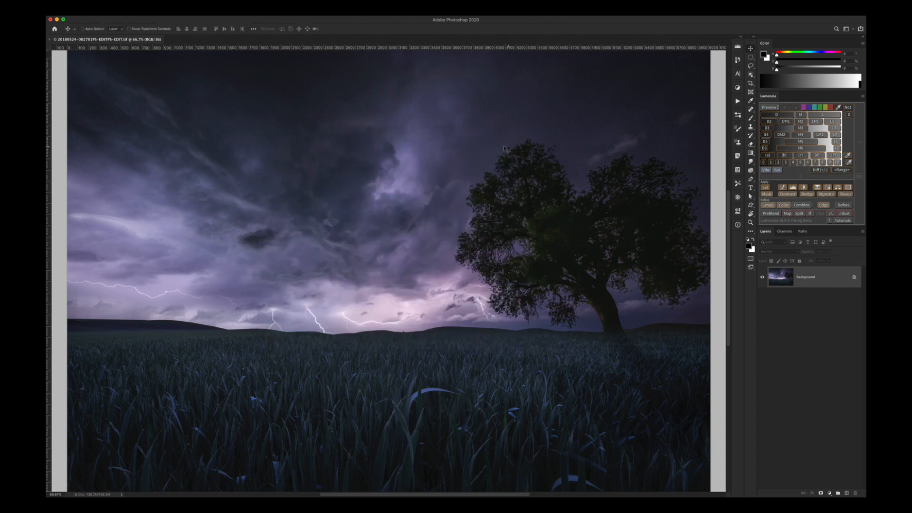
mouse_move(161, 197)
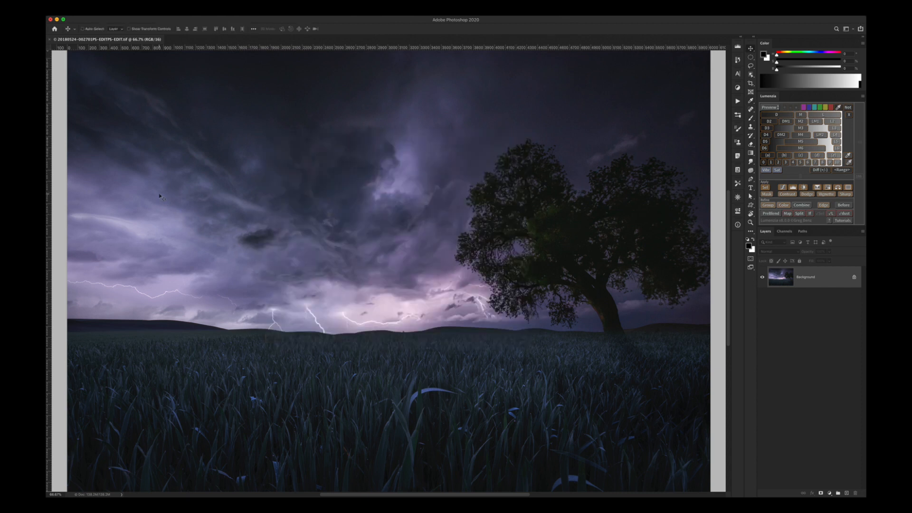